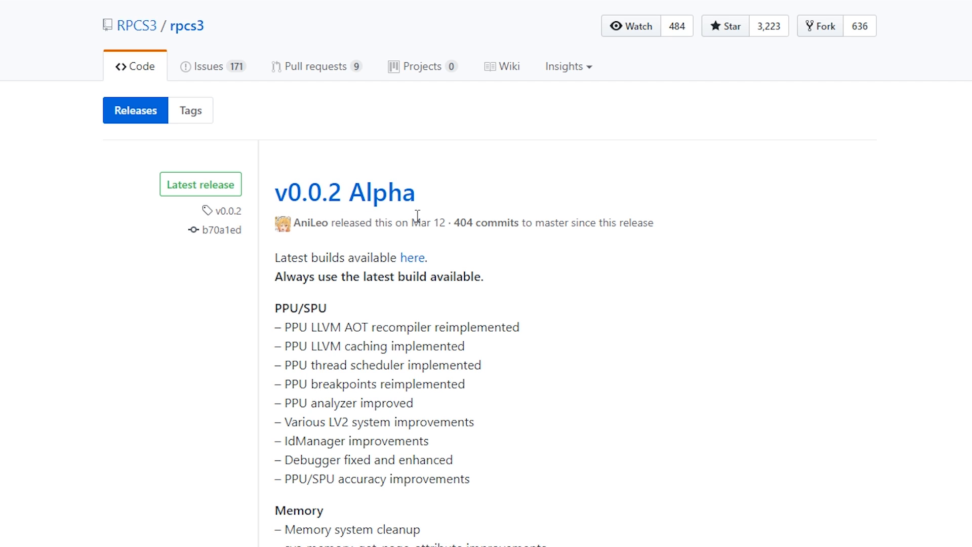
- Follow the GitHub release link to the AppVeyor artifacts and download the RPCS3 win64 zip
double_click(303, 257)
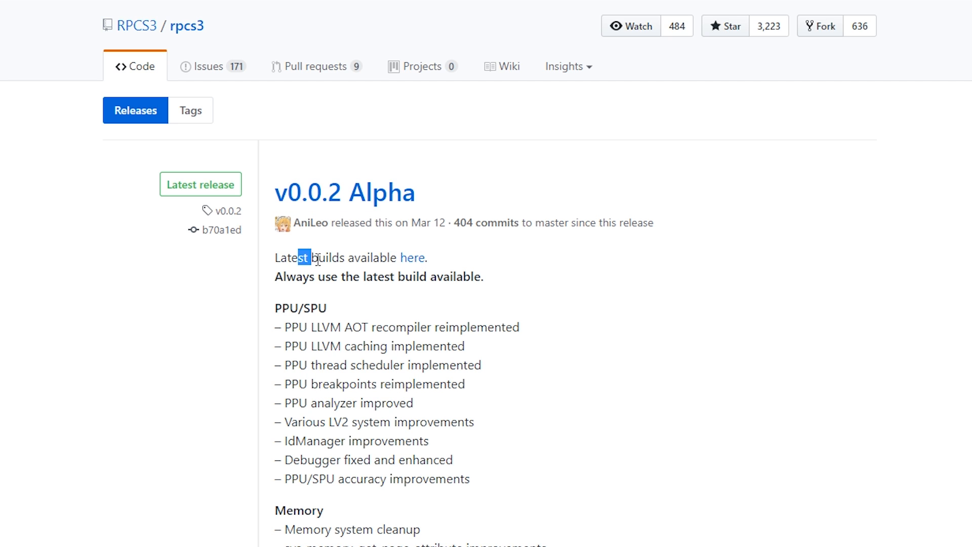
left_click(413, 258)
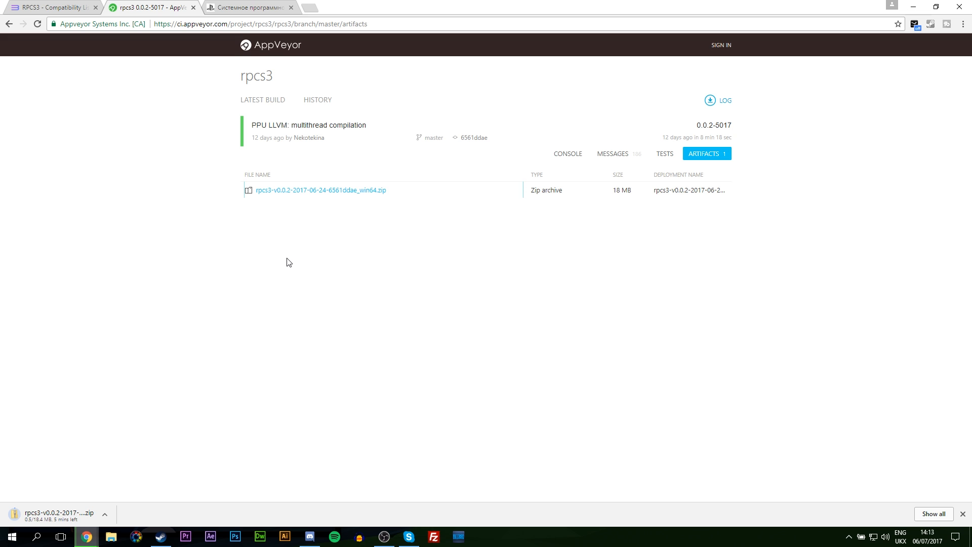
- Download the PS3UPDAT.PUP firmware 4.81 from the PlayStation system software page
left_click(248, 7)
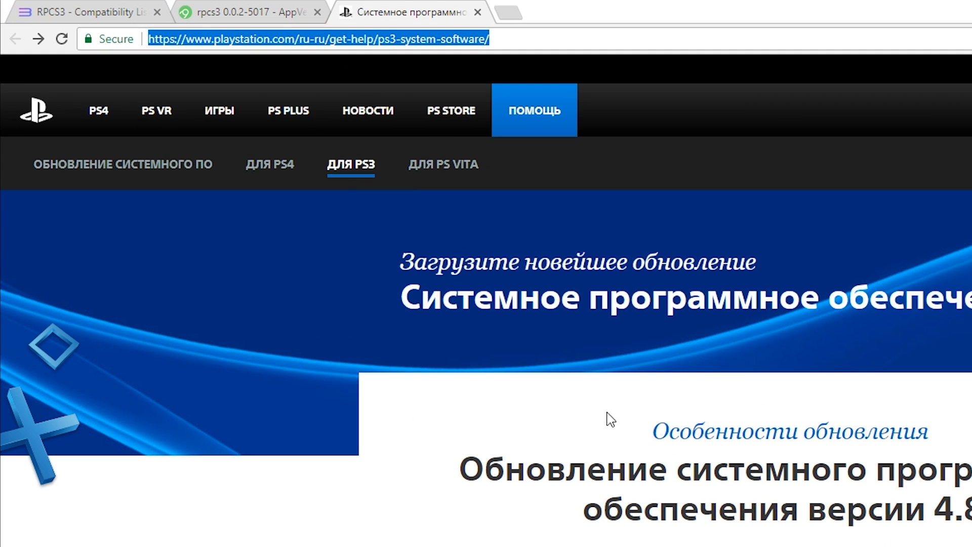
scroll("down", 3)
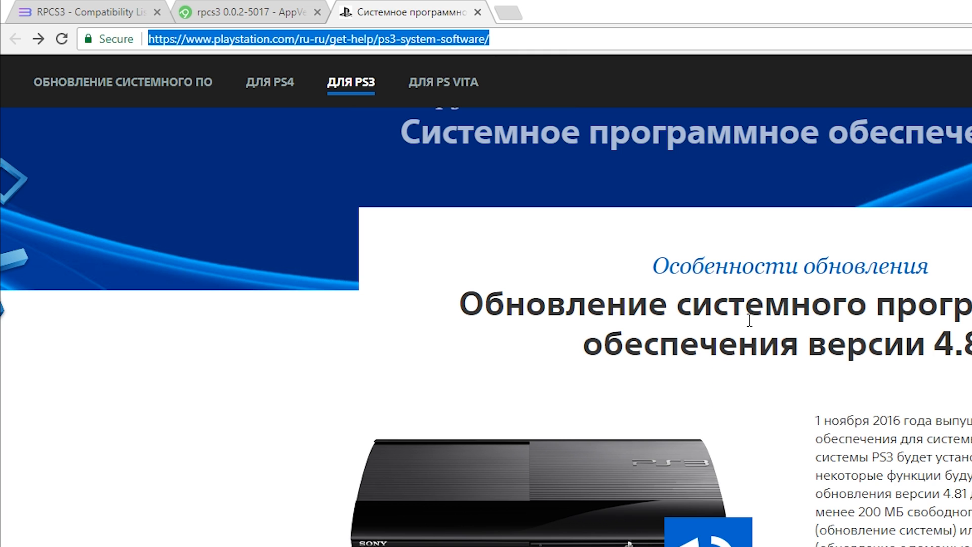
scroll("down", 3)
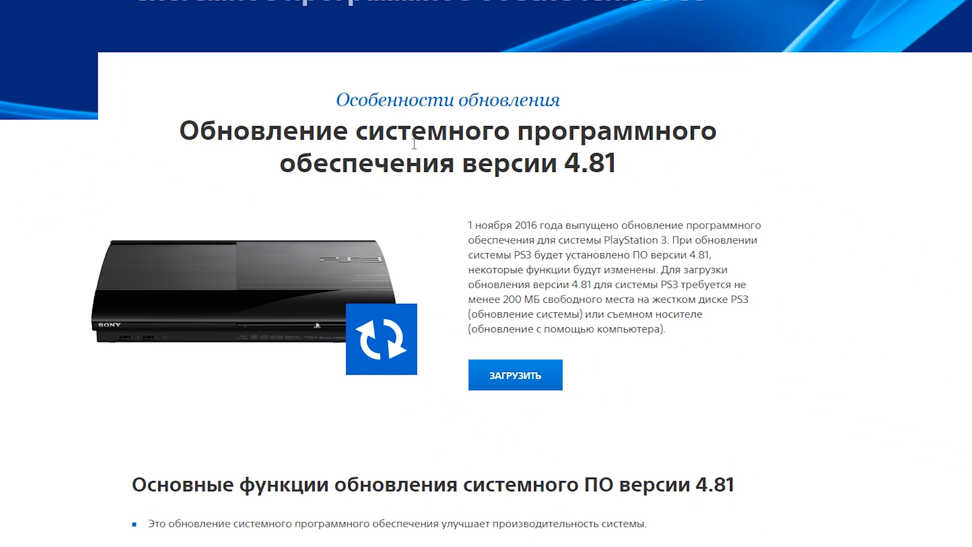
left_click(516, 375)
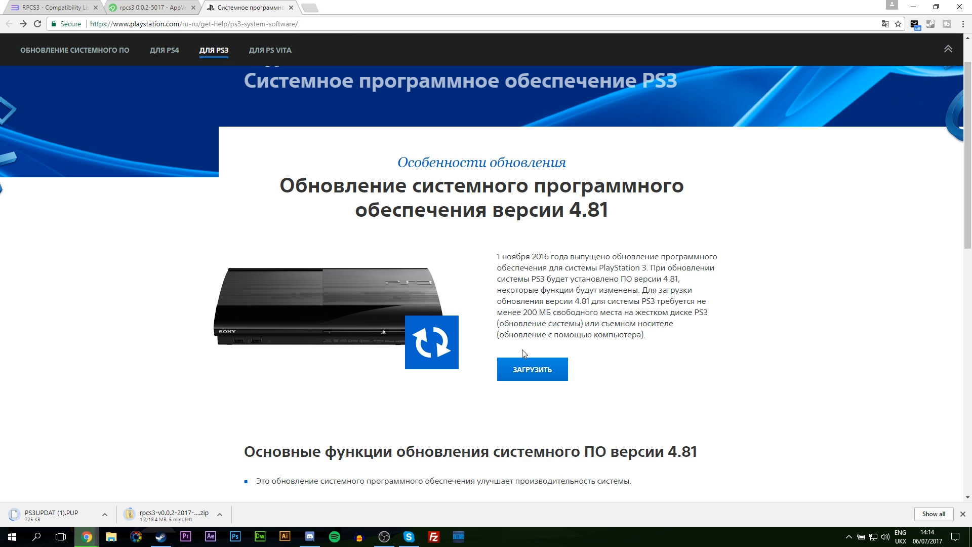
mouse_move(540, 356)
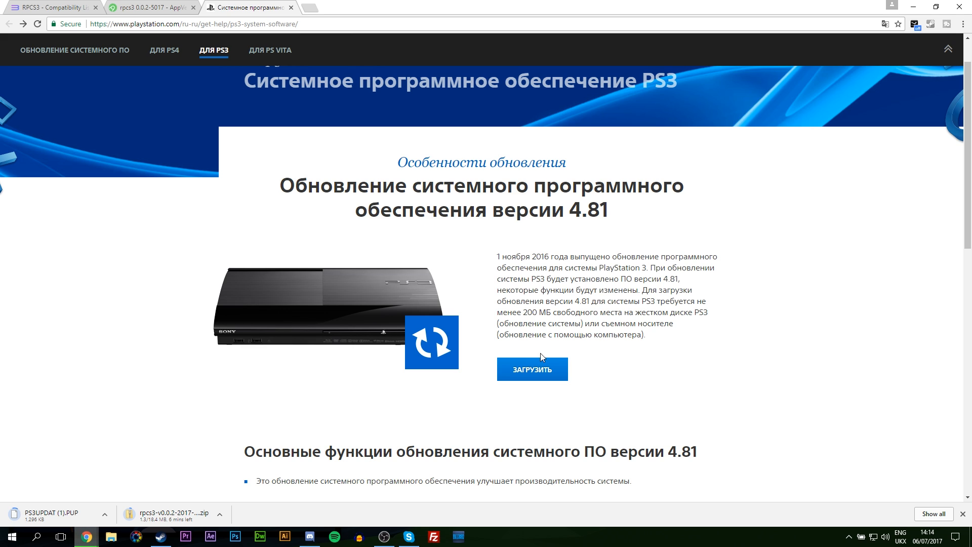
mouse_move(541, 274)
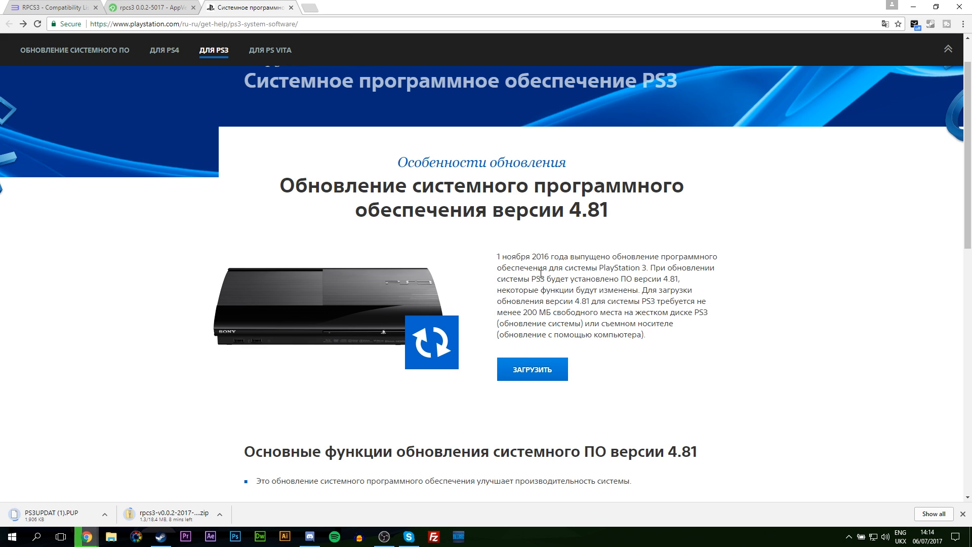
- Browse the RPCS3 compatibility list of tested games while the downloads finish
left_click(53, 7)
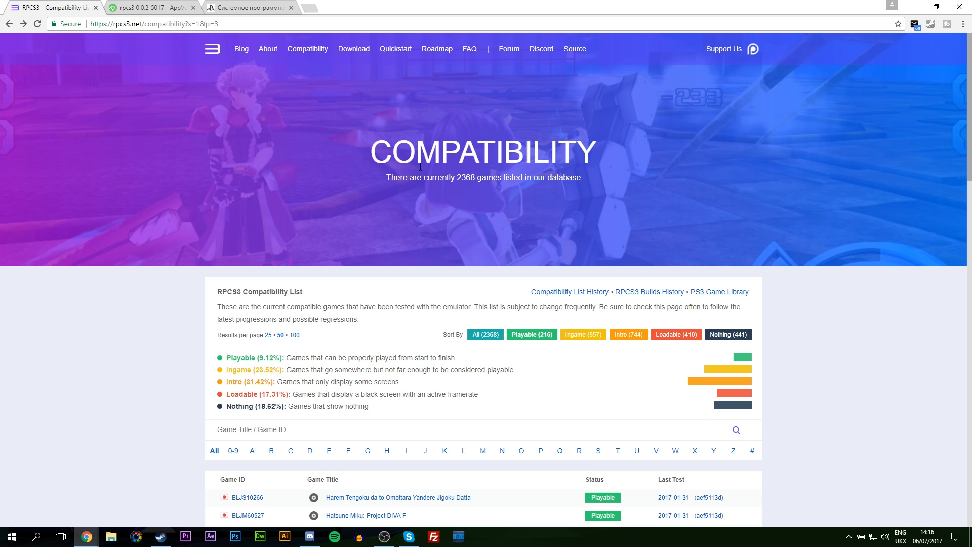
mouse_move(420, 167)
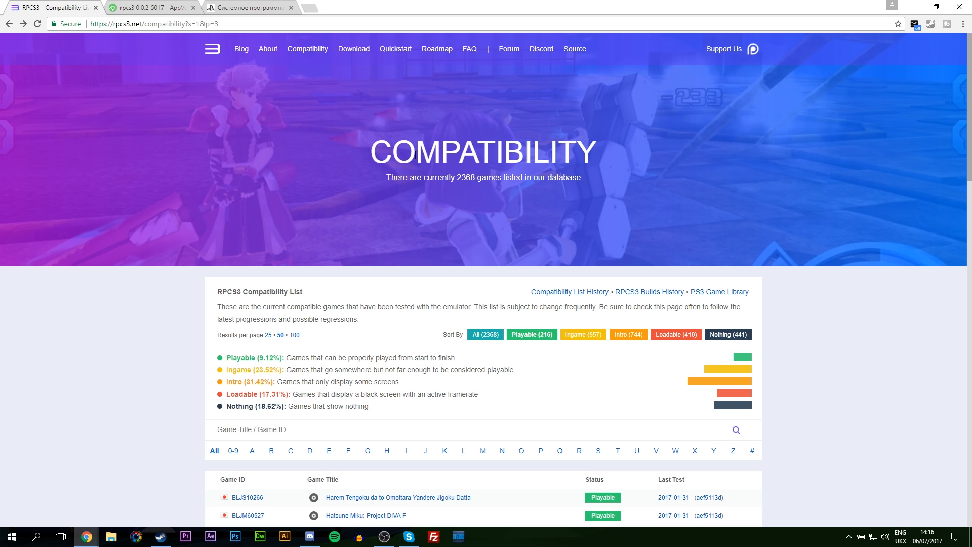
scroll("down", 3)
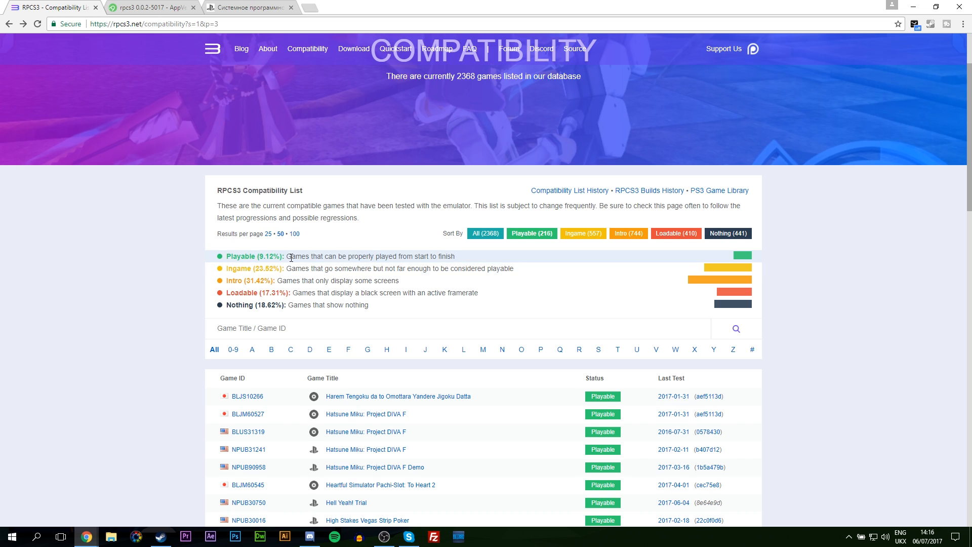
scroll("down", 3)
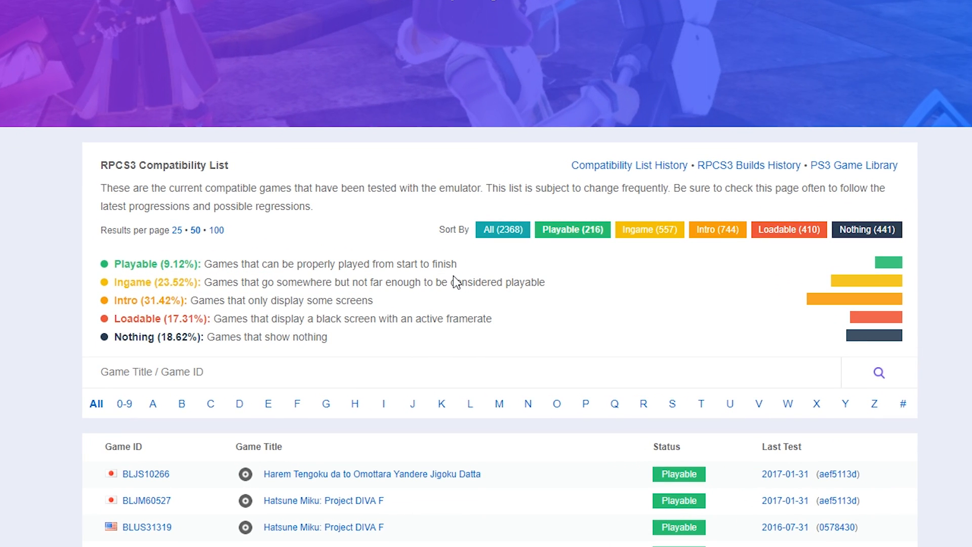
mouse_move(322, 280)
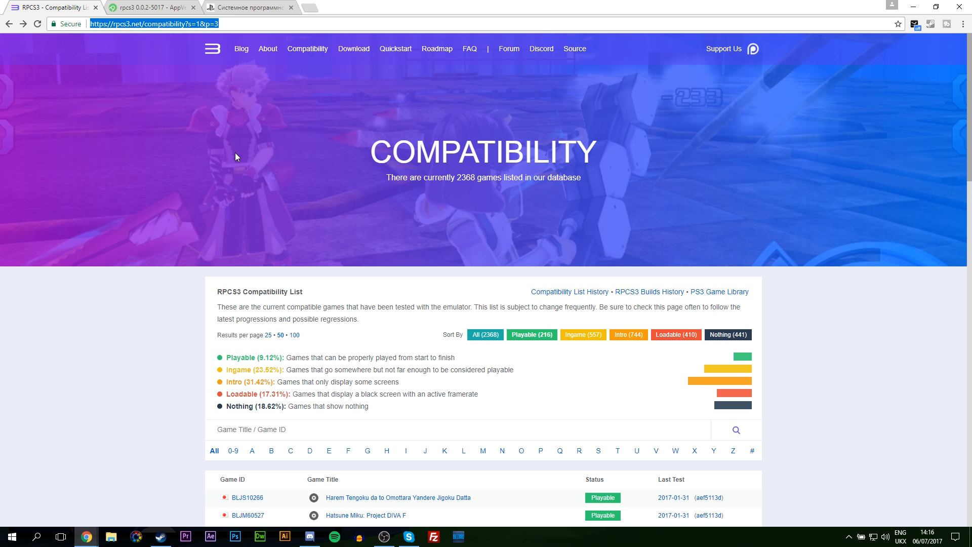
mouse_move(723, 48)
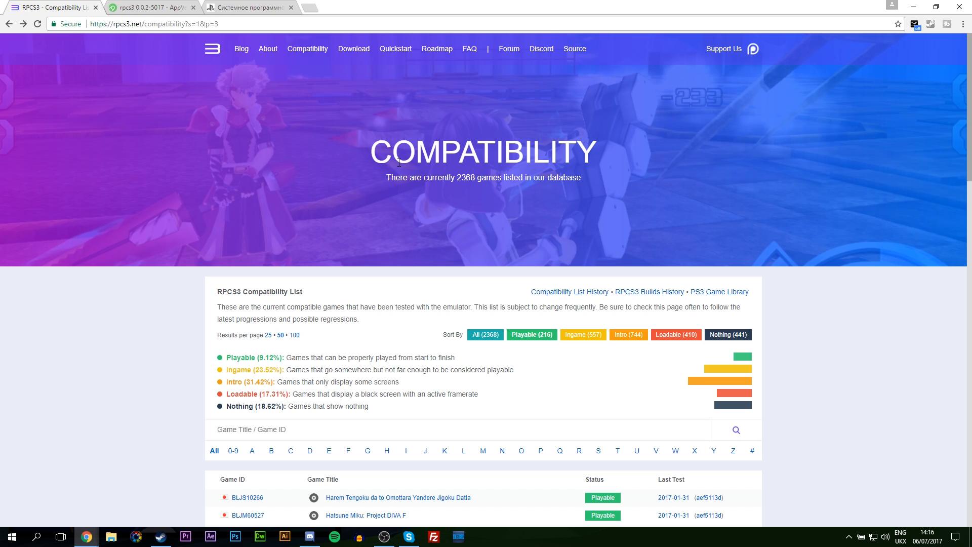
mouse_move(539, 49)
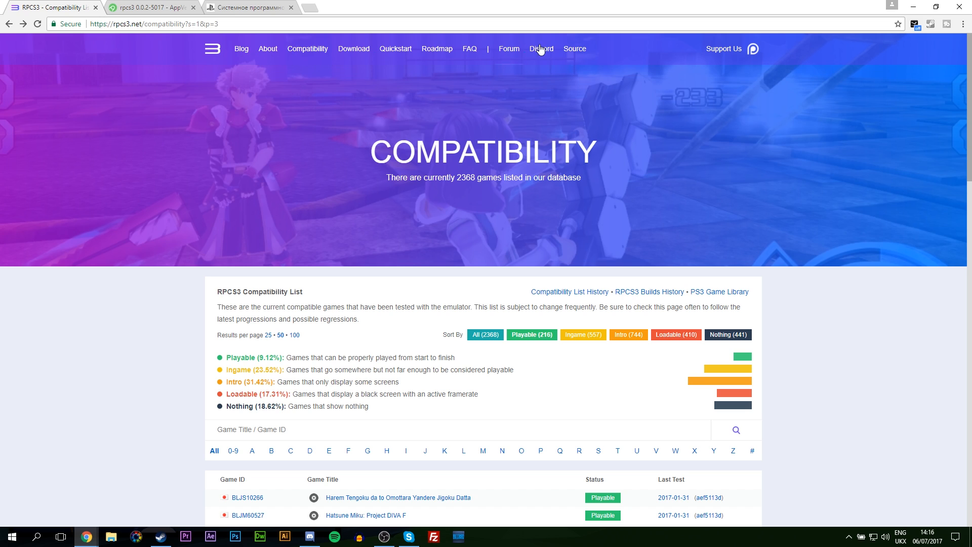
scroll("down", 3)
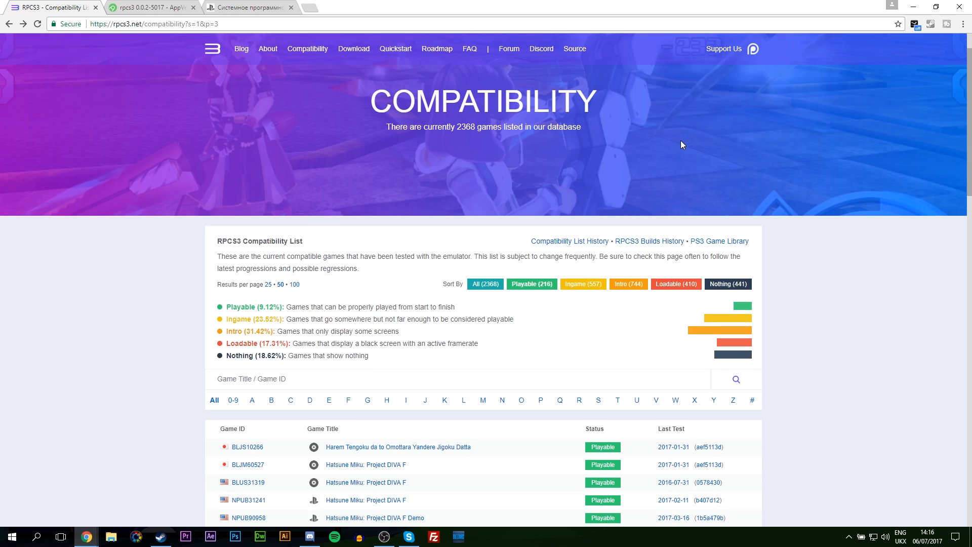
scroll("down", 3)
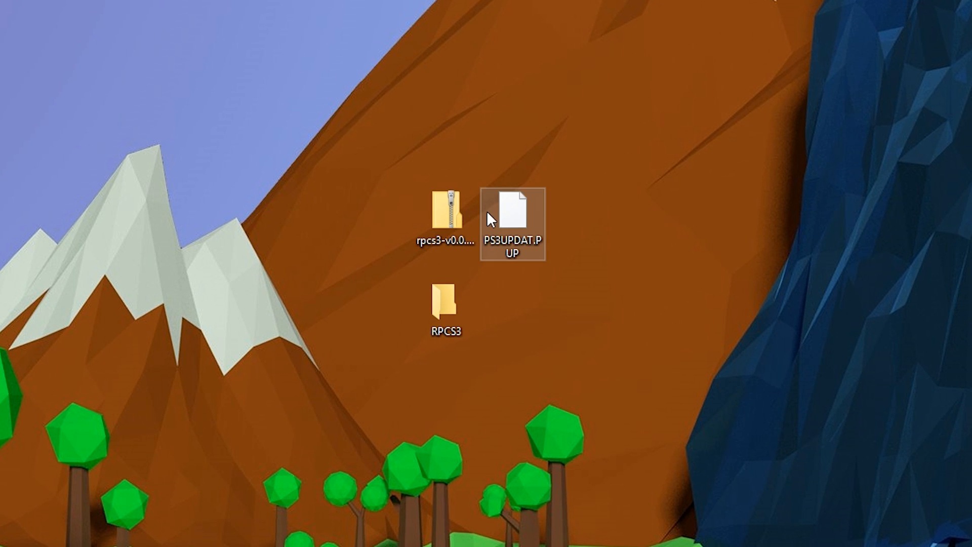
mouse_move(450, 214)
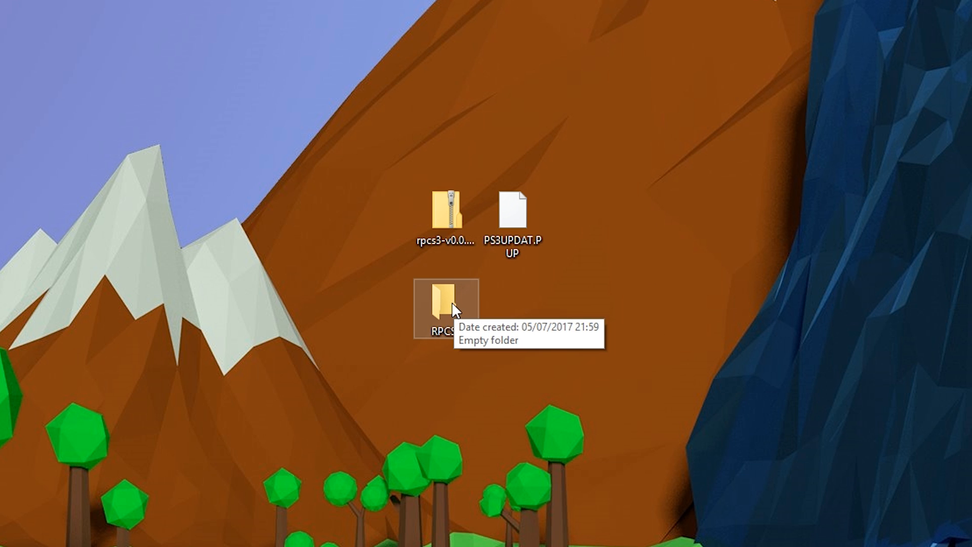
- Extract all files from the RPCS3 build zip into the desktop RPCS3 folder
double_click(442, 307)
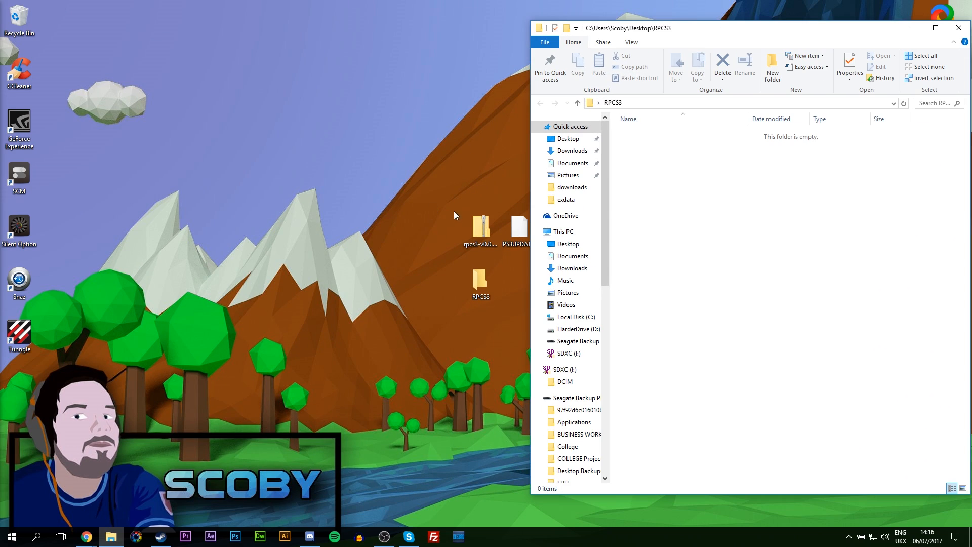
double_click(479, 226)
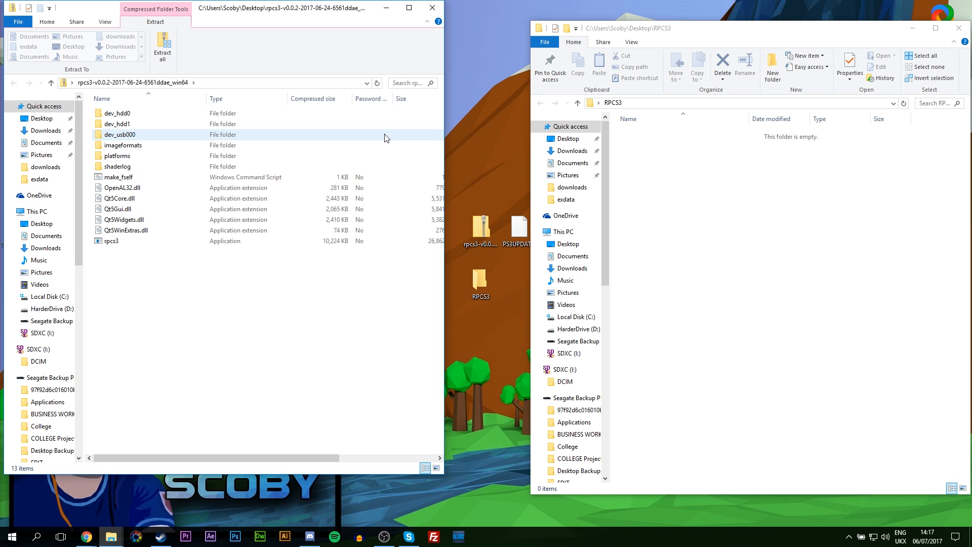
key("ctrl+a")
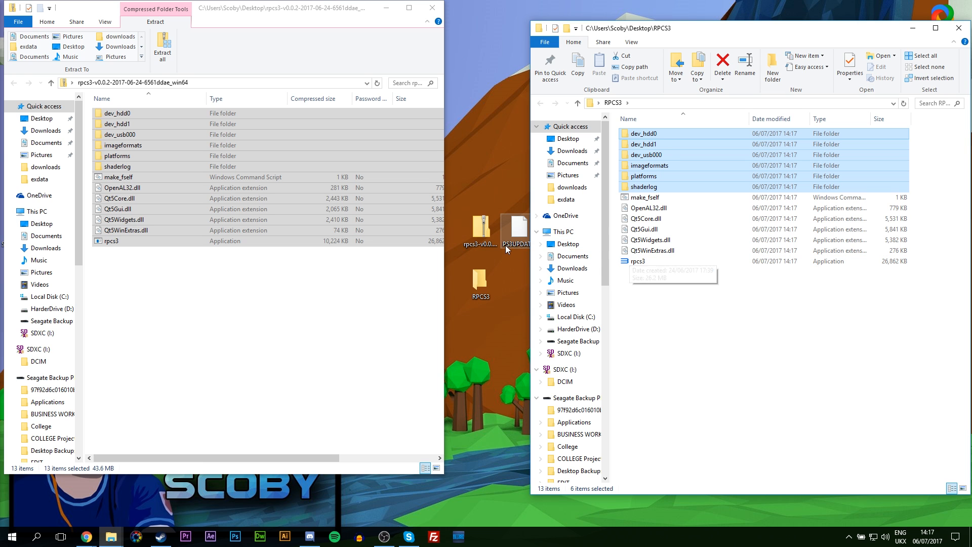
left_click(637, 262)
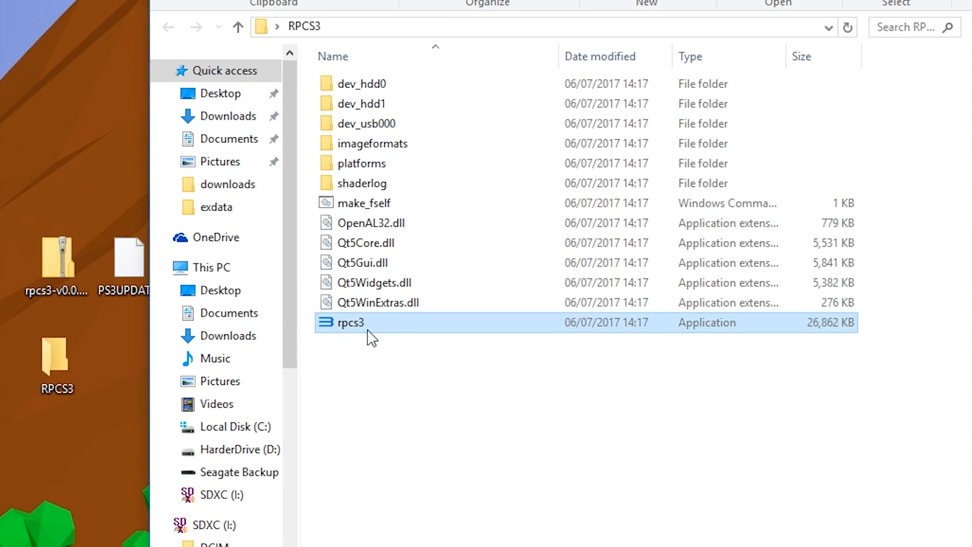
- Launch rpcs3.exe, allow it to run and dismiss the welcome message to reach the empty game list
double_click(351, 322)
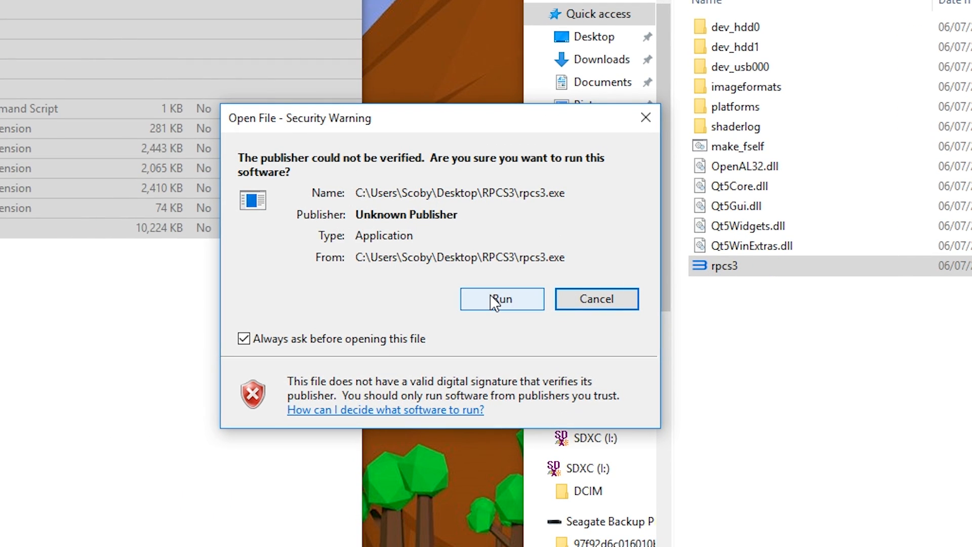
left_click(502, 299)
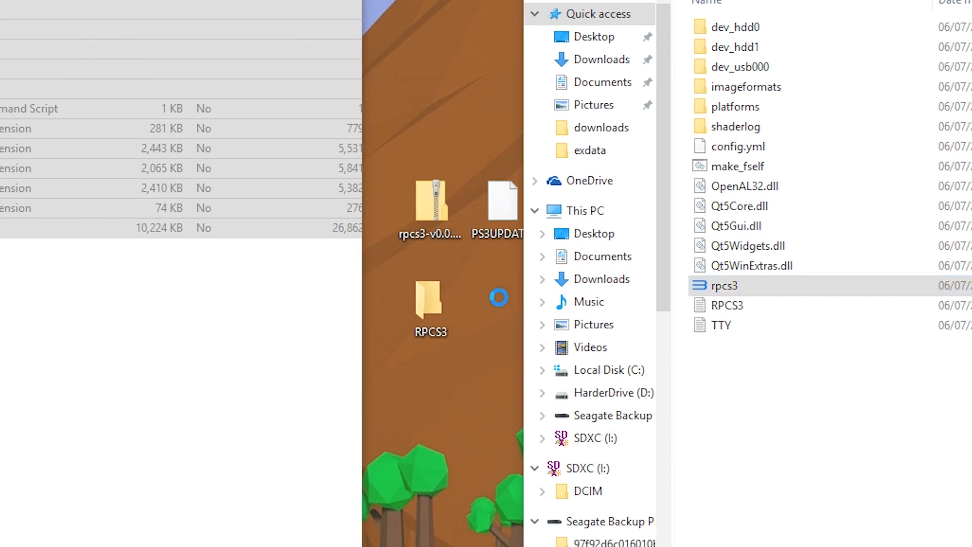
double_click(722, 286)
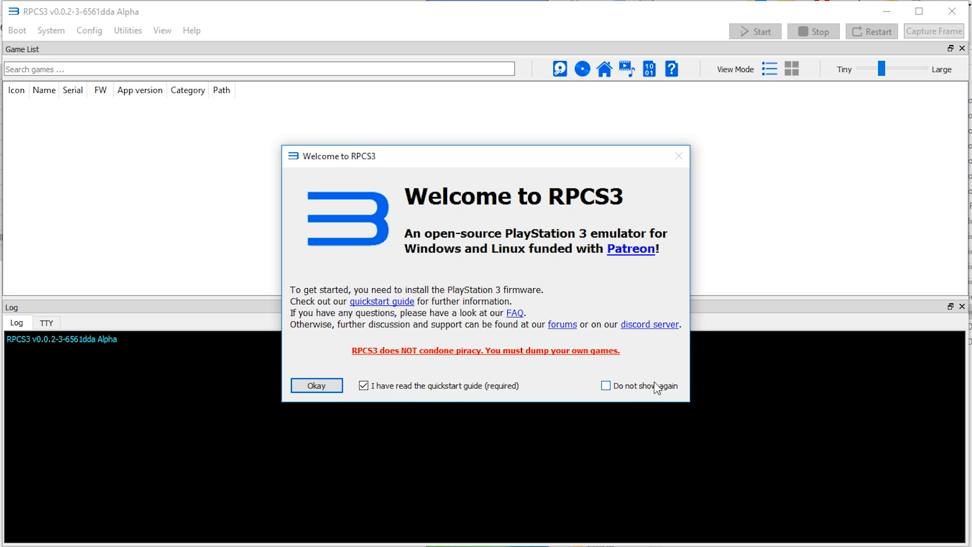
left_click(316, 384)
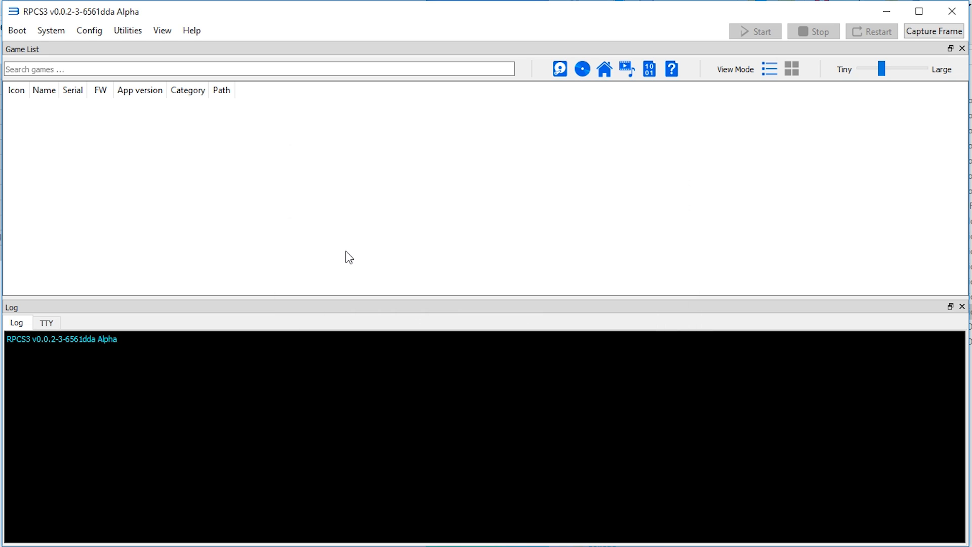
mouse_move(130, 124)
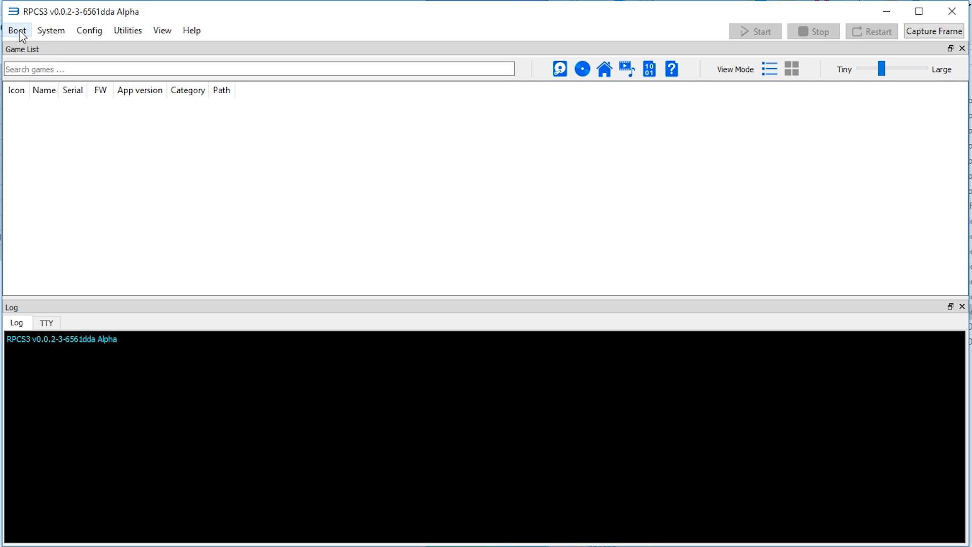
- Install the PS3 firmware from PS3UPDAT.PUP via File > Install Firmware
left_click(17, 30)
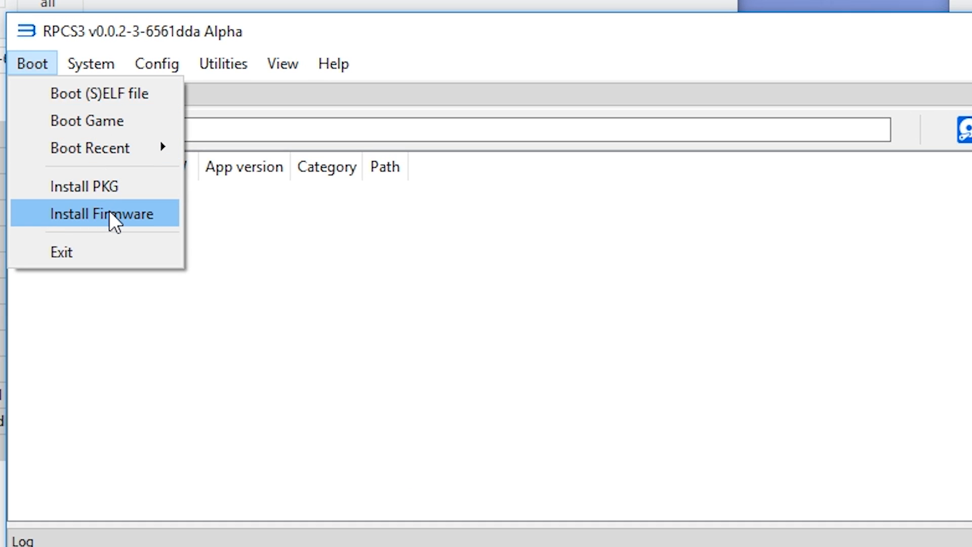
left_click(103, 214)
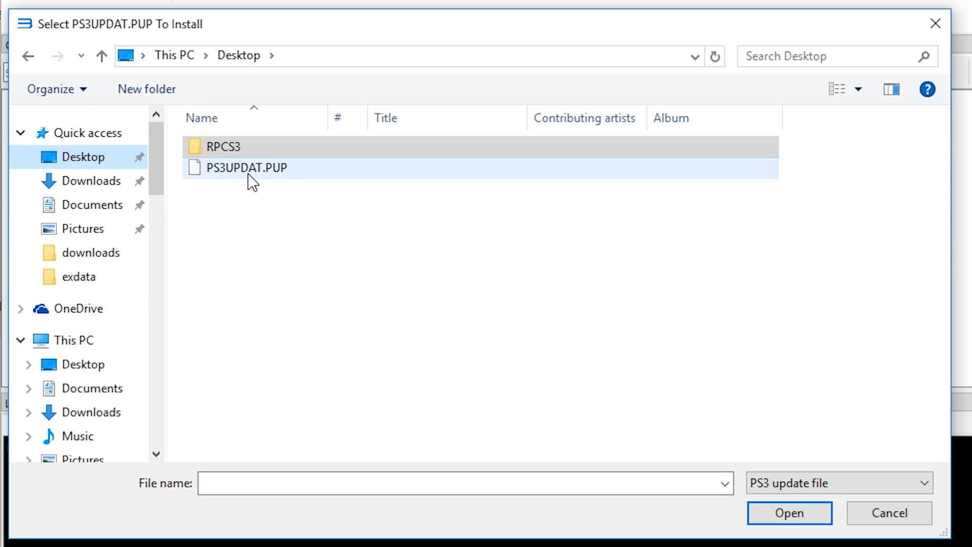
left_click(246, 167)
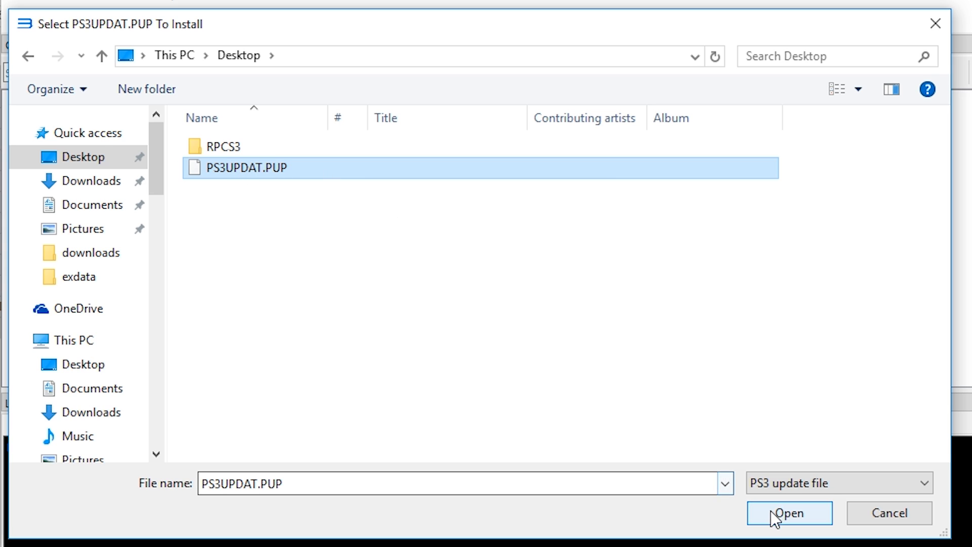
left_click(788, 512)
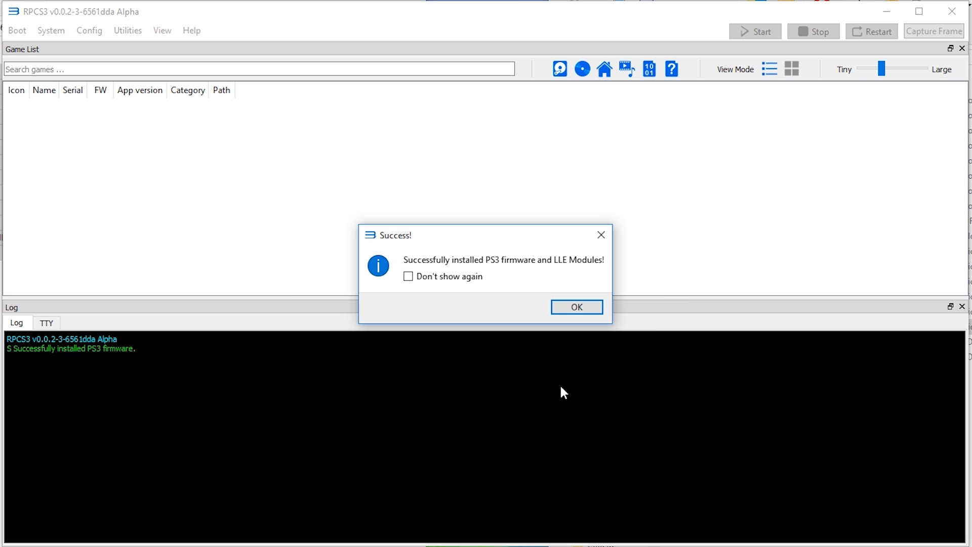
mouse_move(412, 255)
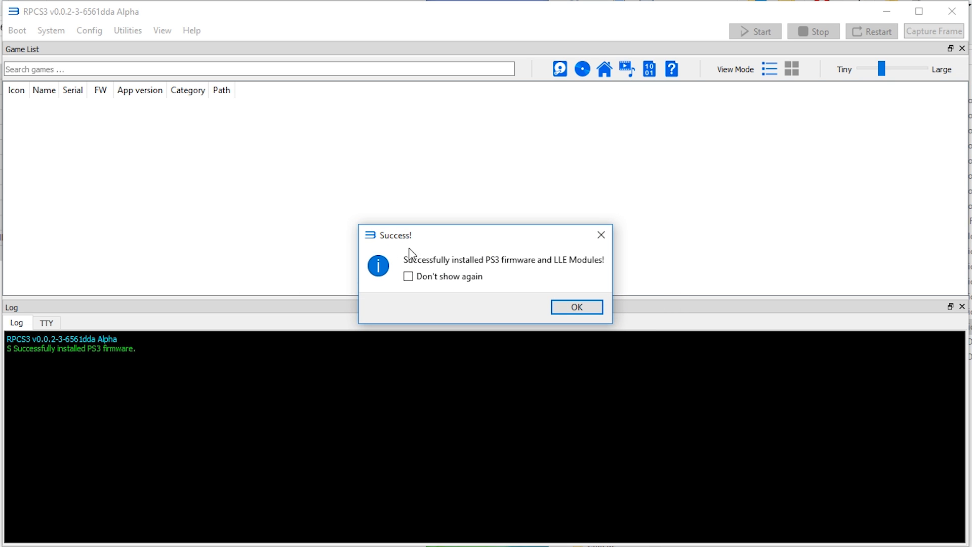
- Dismiss the firmware success dialog and start SPRX Decryption from Utilities
left_click(575, 307)
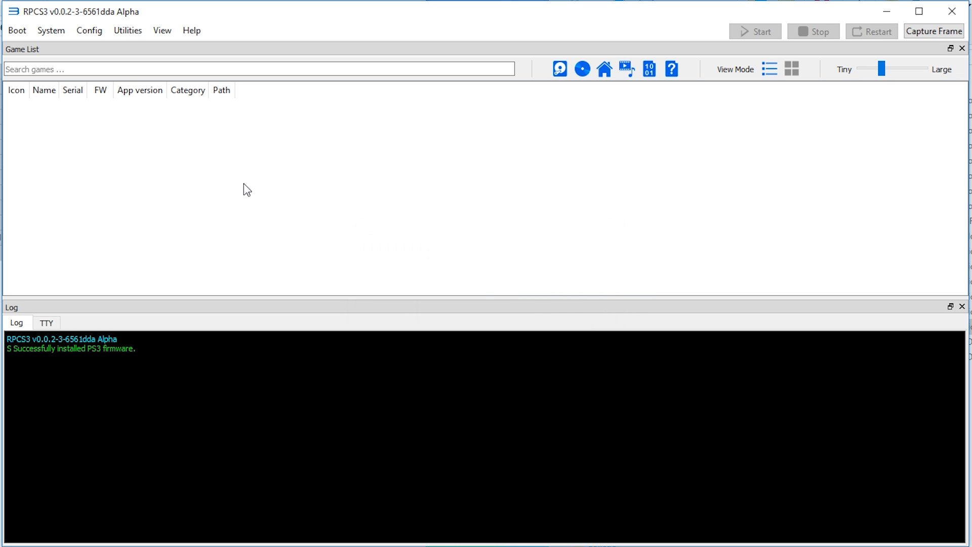
mouse_move(238, 184)
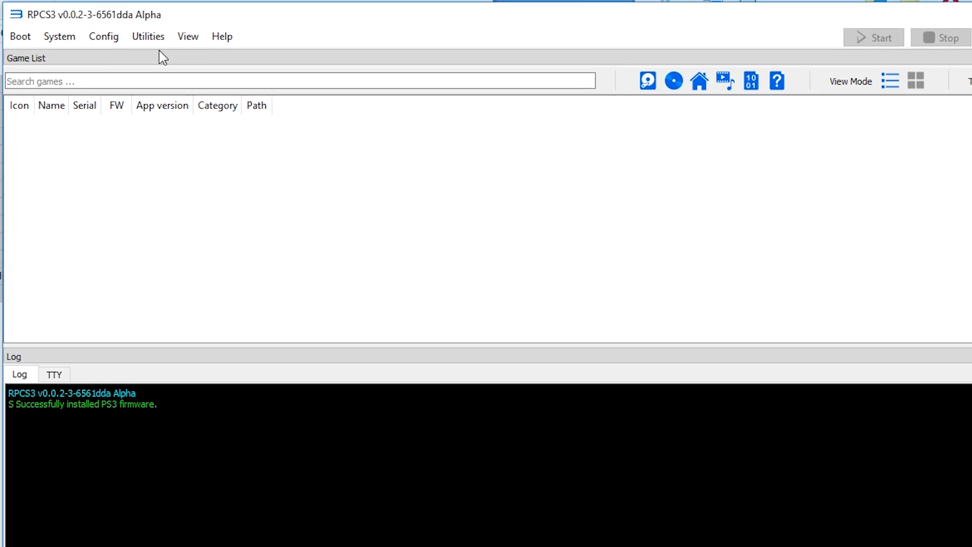
left_click(148, 37)
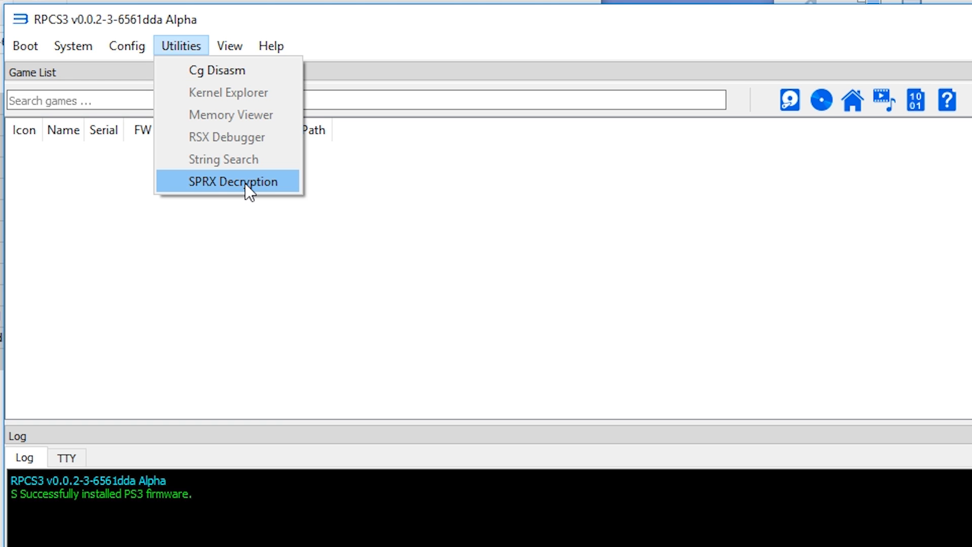
mouse_move(233, 184)
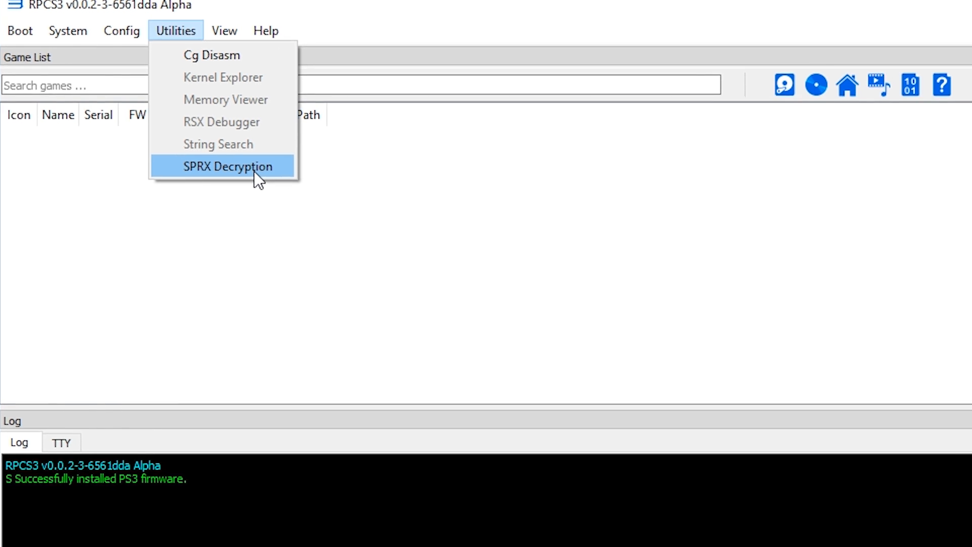
left_click(227, 166)
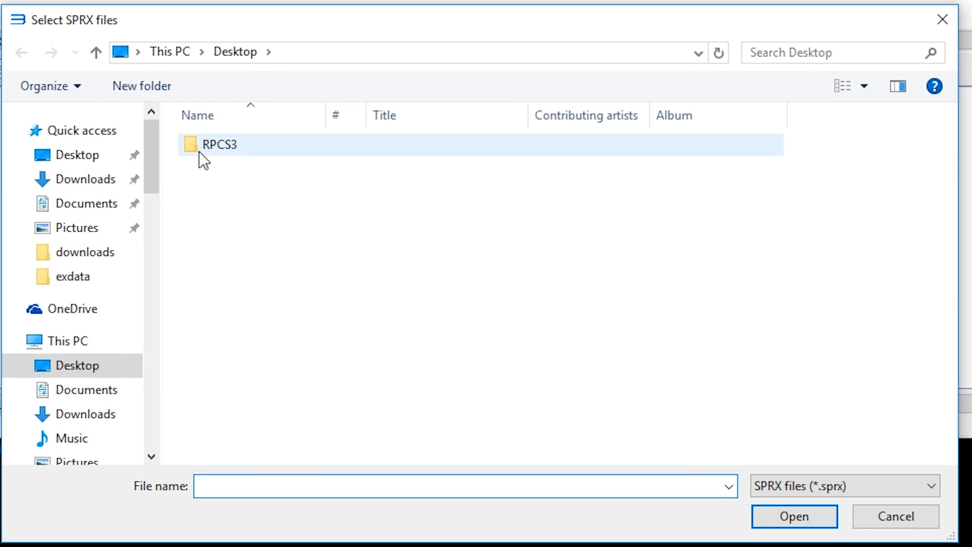
mouse_move(222, 152)
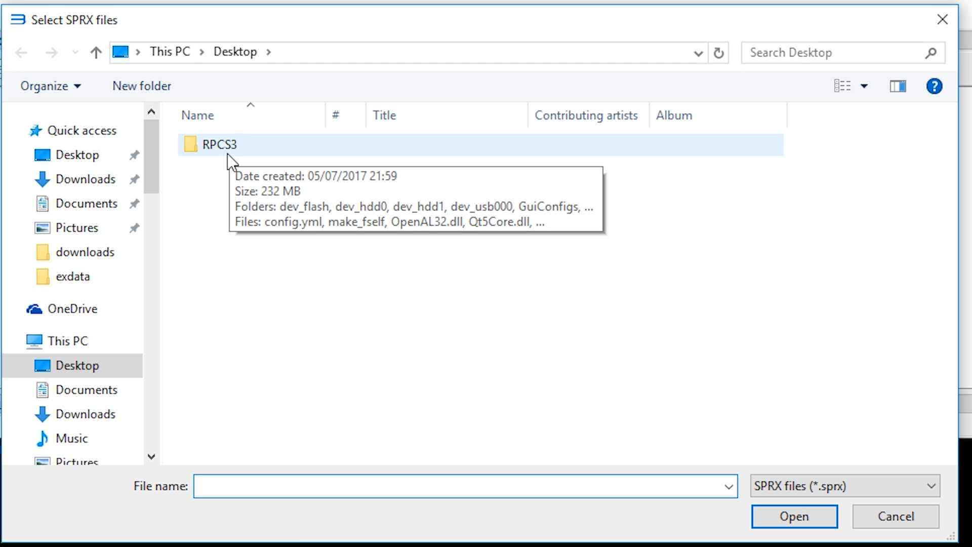
- Select every SPRX module in RPCS3\dev_flash\sys\external and decrypt them
double_click(218, 145)
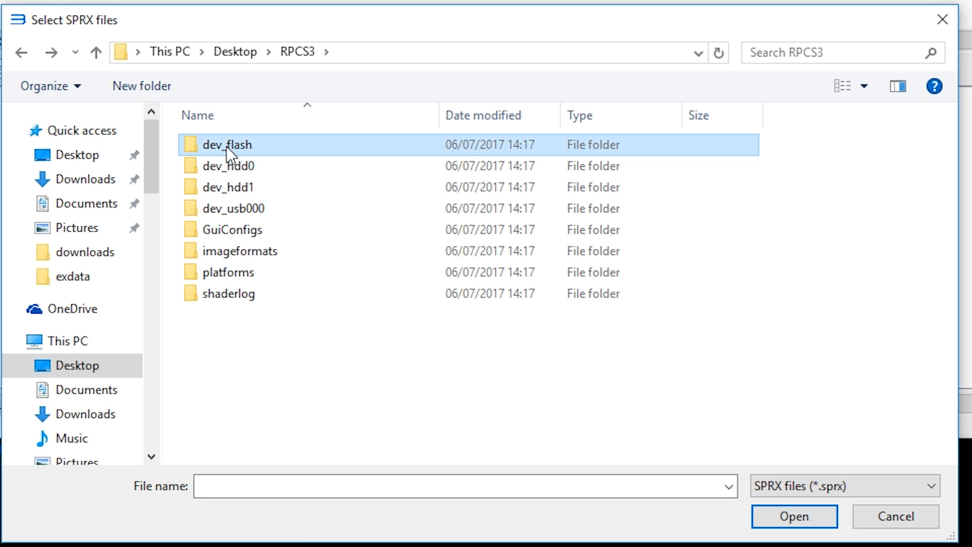
double_click(226, 145)
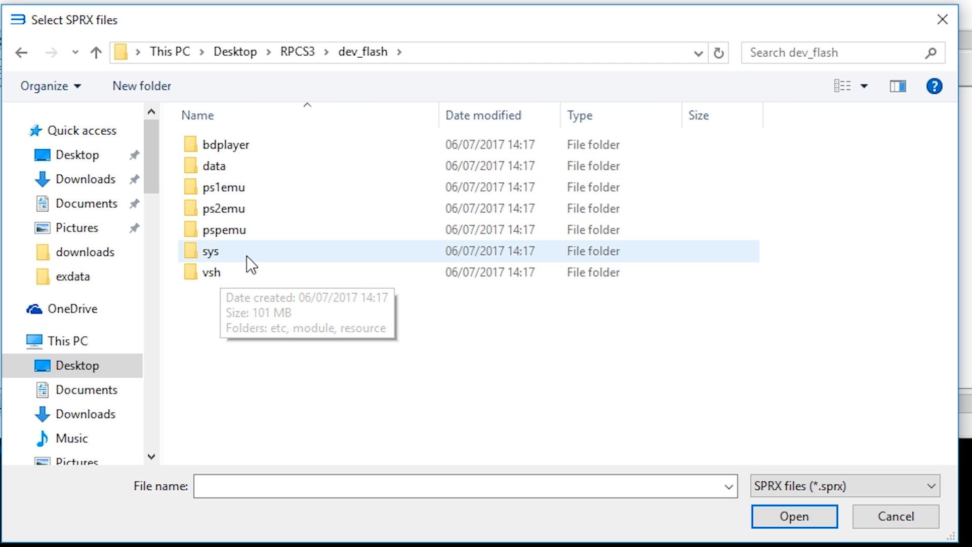
double_click(211, 250)
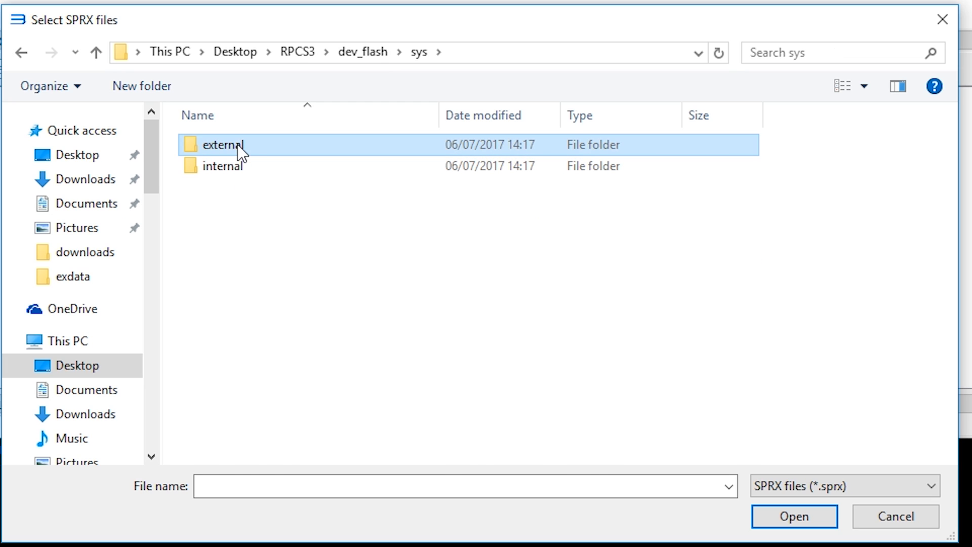
double_click(222, 144)
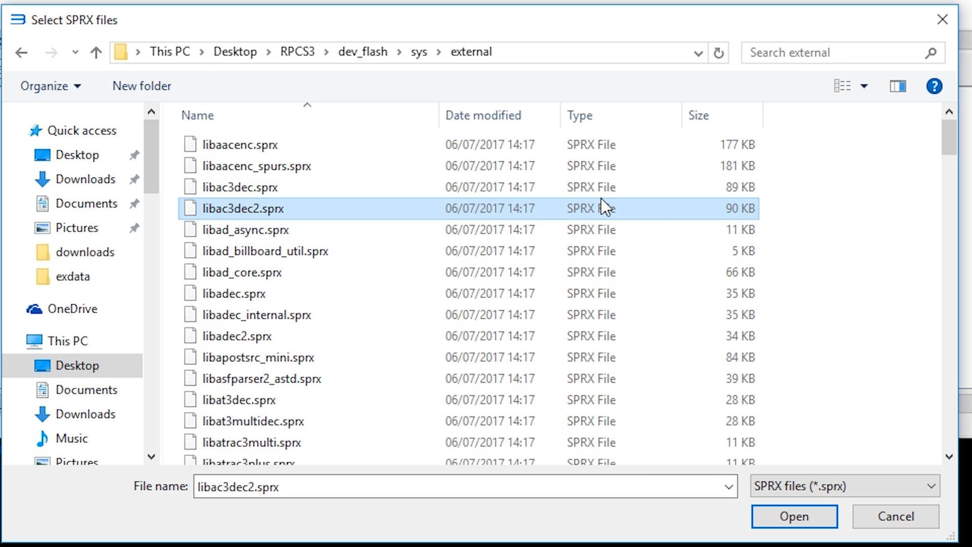
key("ctrl+a")
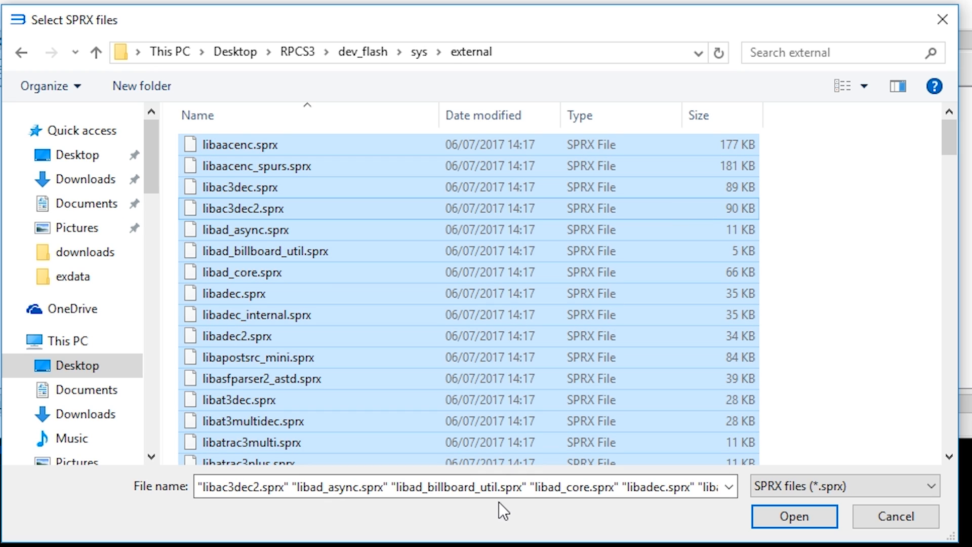
left_click(794, 515)
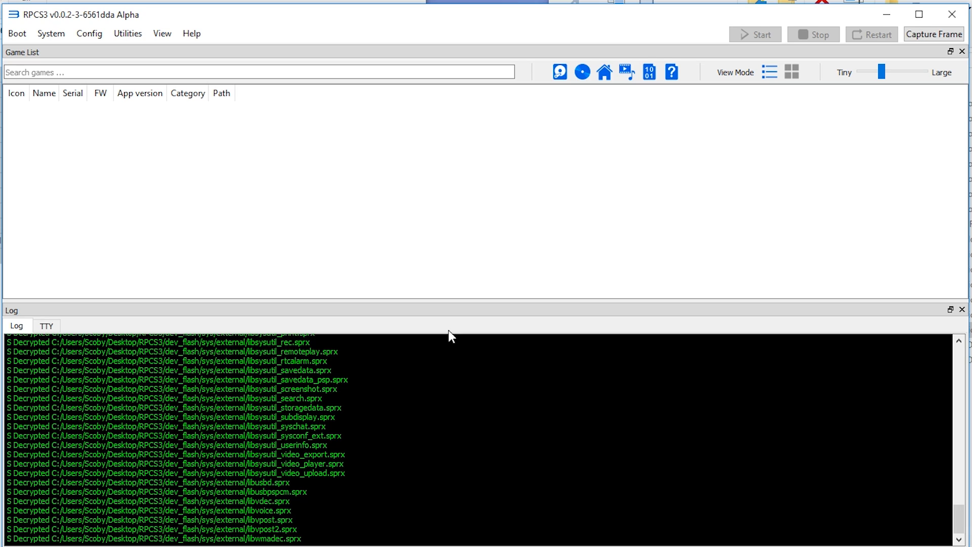
left_click(17, 32)
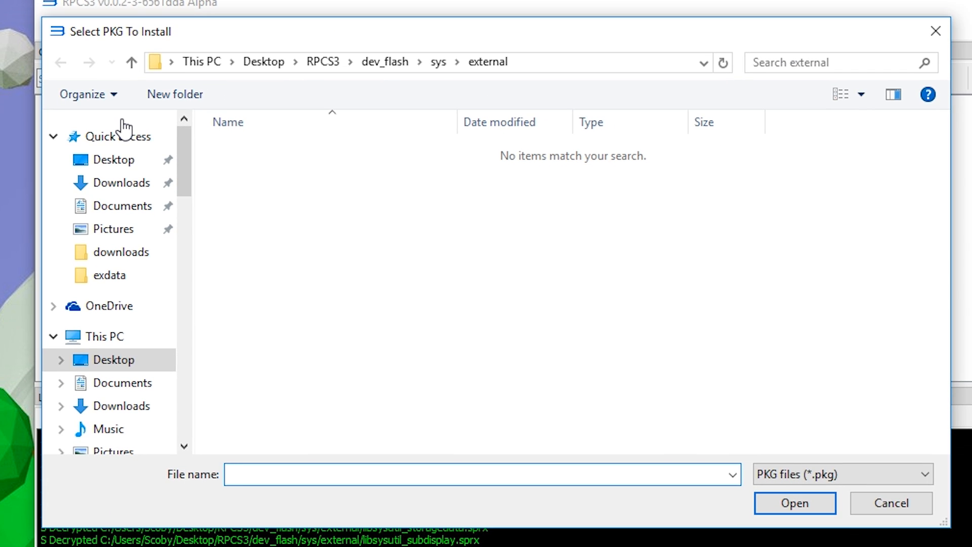
- Install NPUB31235 Dragons Crown.pkg from the downloaded game packages folder
scroll("down", 3)
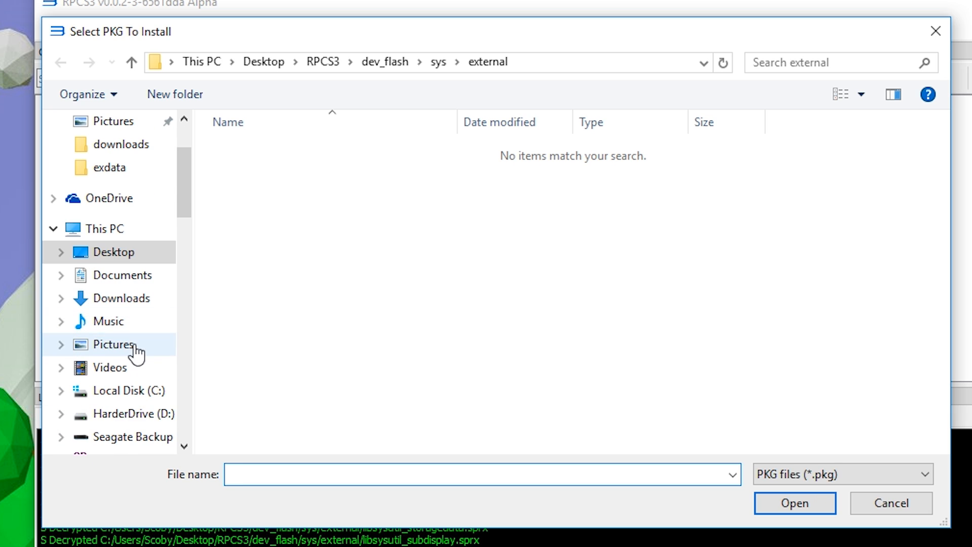
left_click(129, 413)
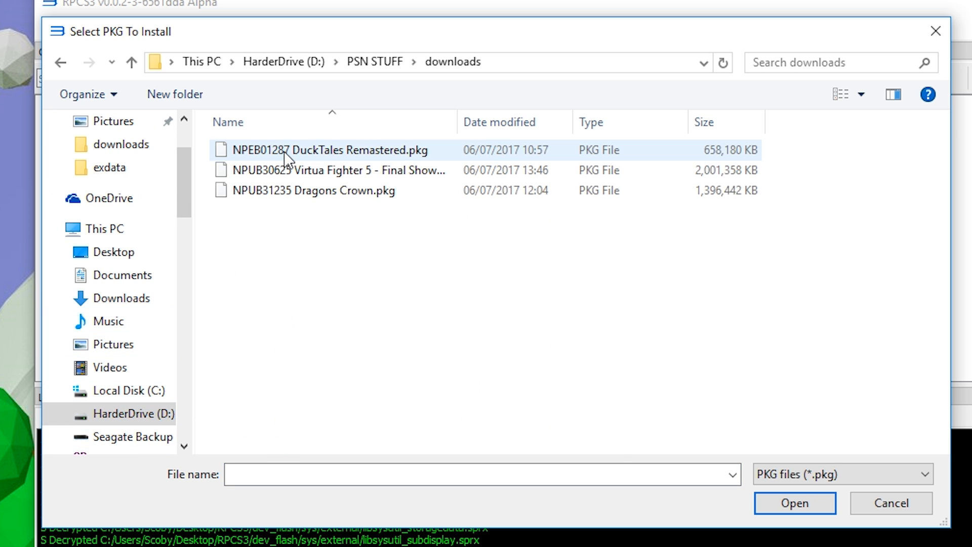
left_click(313, 190)
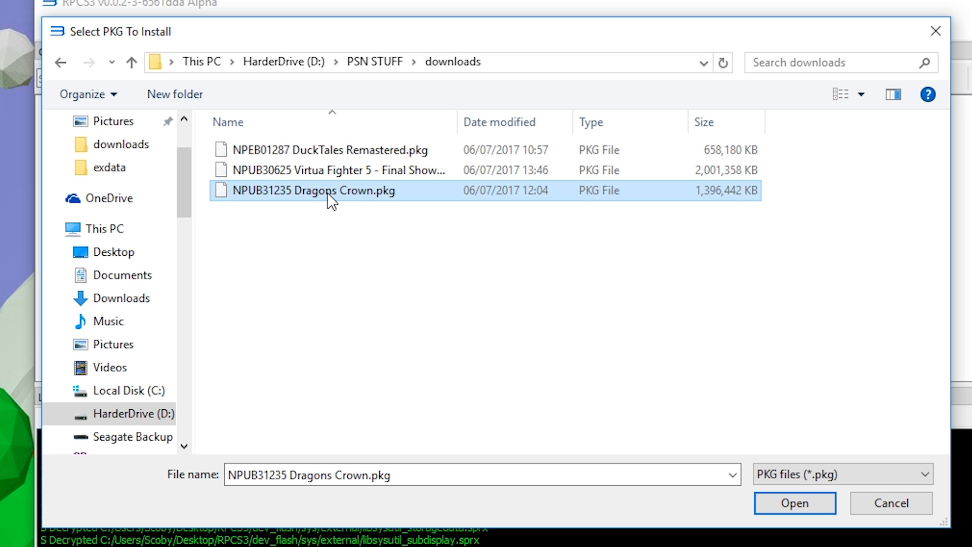
mouse_move(796, 503)
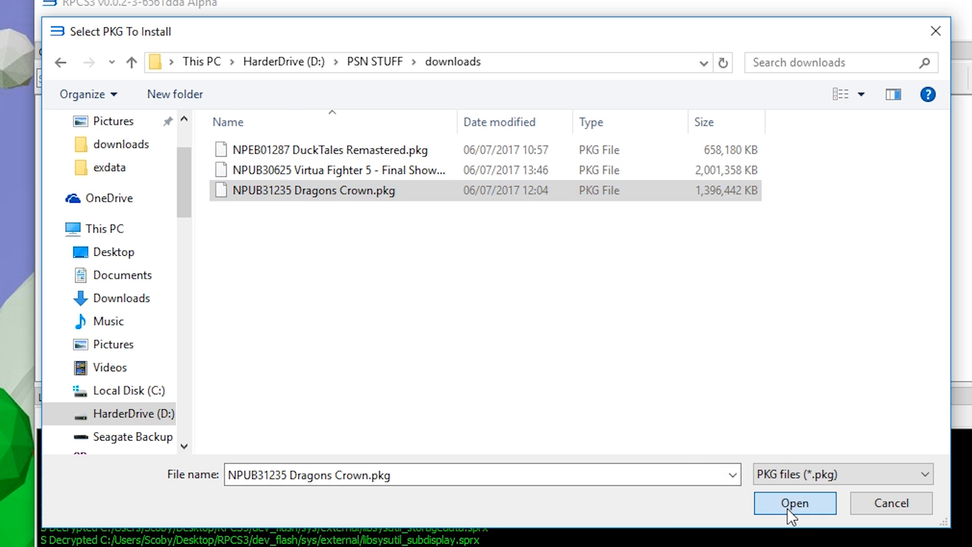
left_click(794, 503)
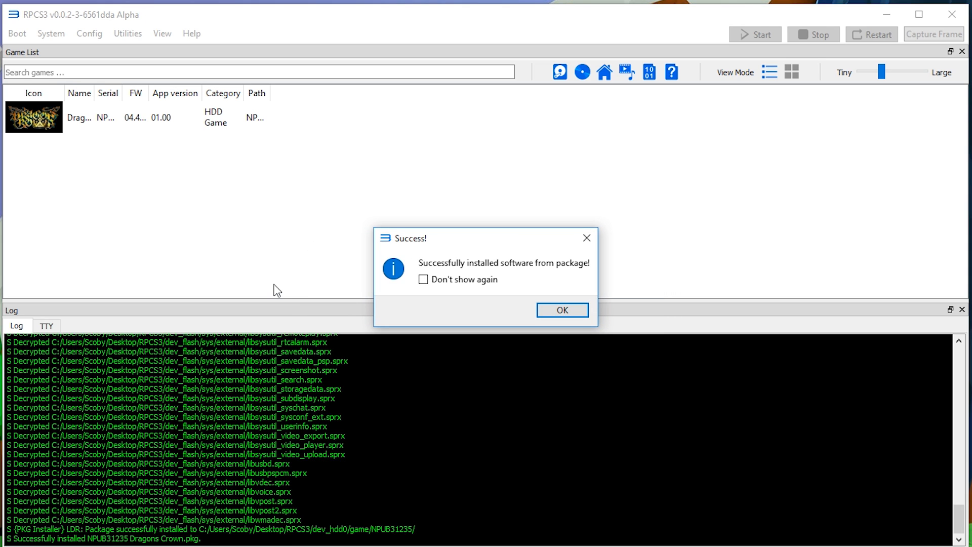
mouse_move(438, 250)
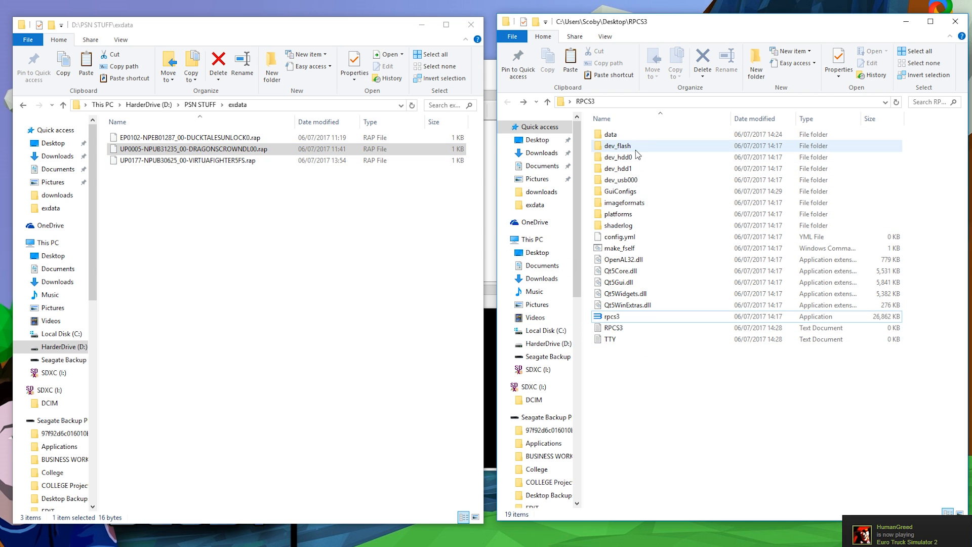
- Place the DRAGONSCROWN .rap in dev_hdd0/home/00000001/exdata and return to the RPCS3 folder
double_click(620, 157)
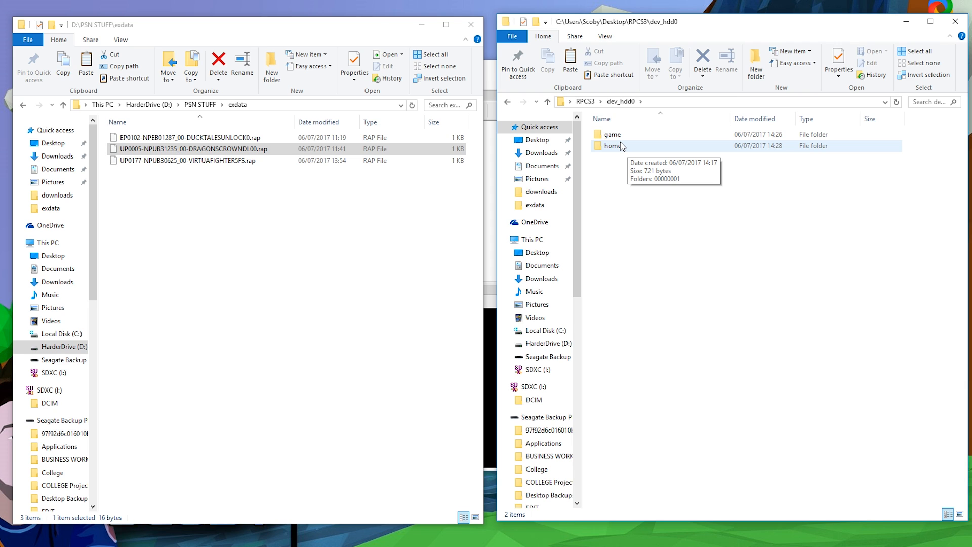
double_click(612, 145)
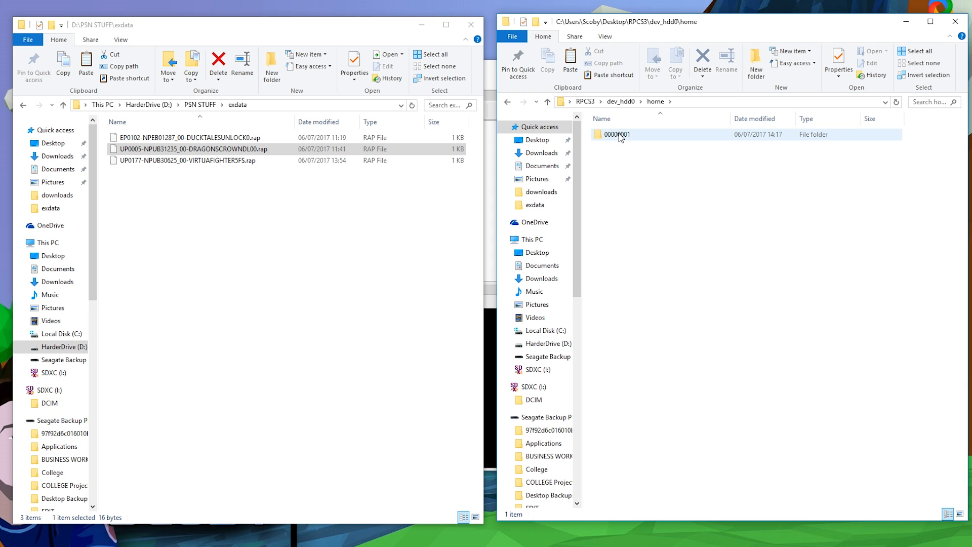
double_click(616, 133)
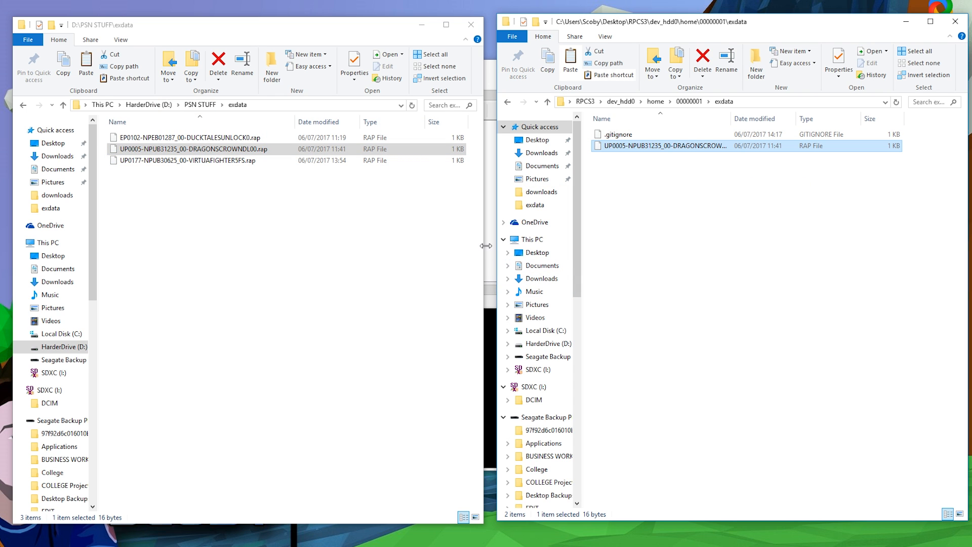
double_click(193, 149)
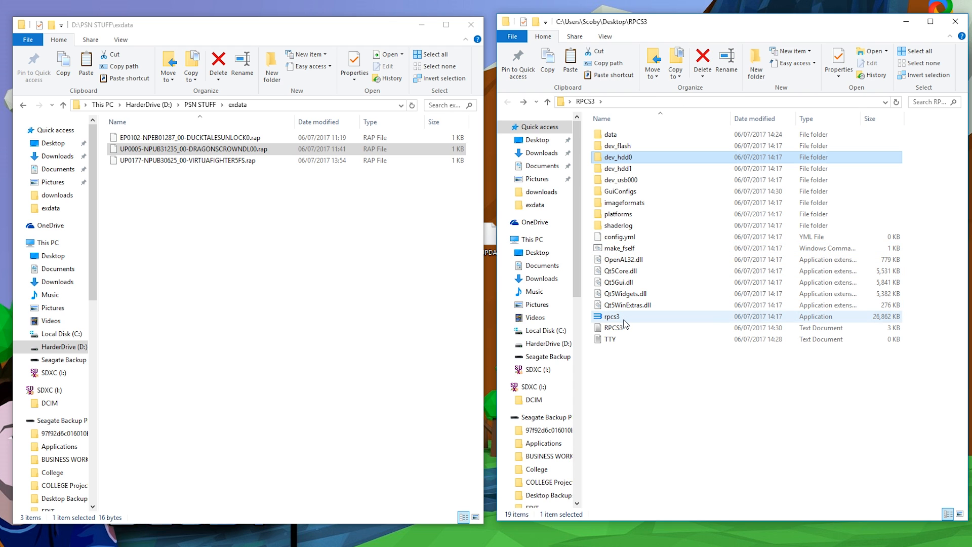
- Relaunch RPCS3 and boot Dragon's Crown from the game list
double_click(612, 316)
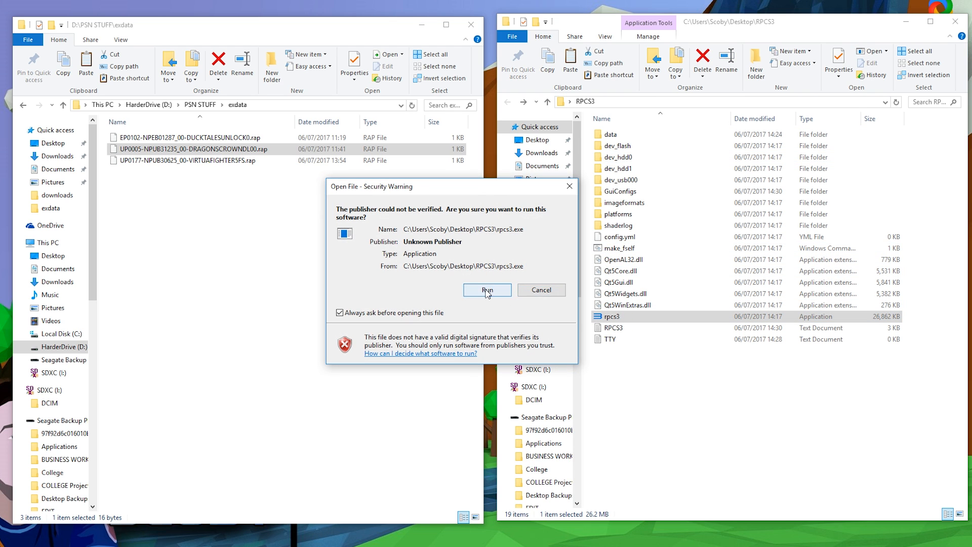
left_click(487, 290)
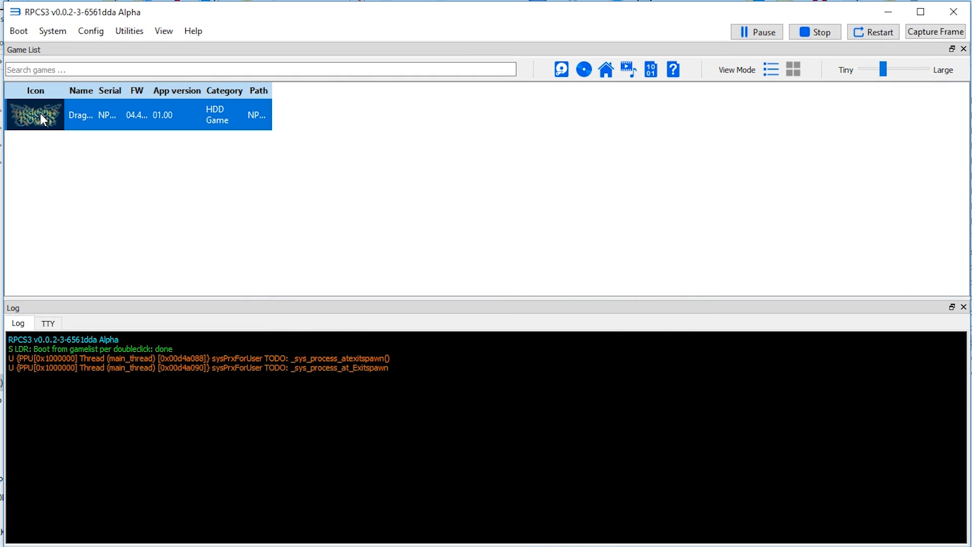
double_click(34, 115)
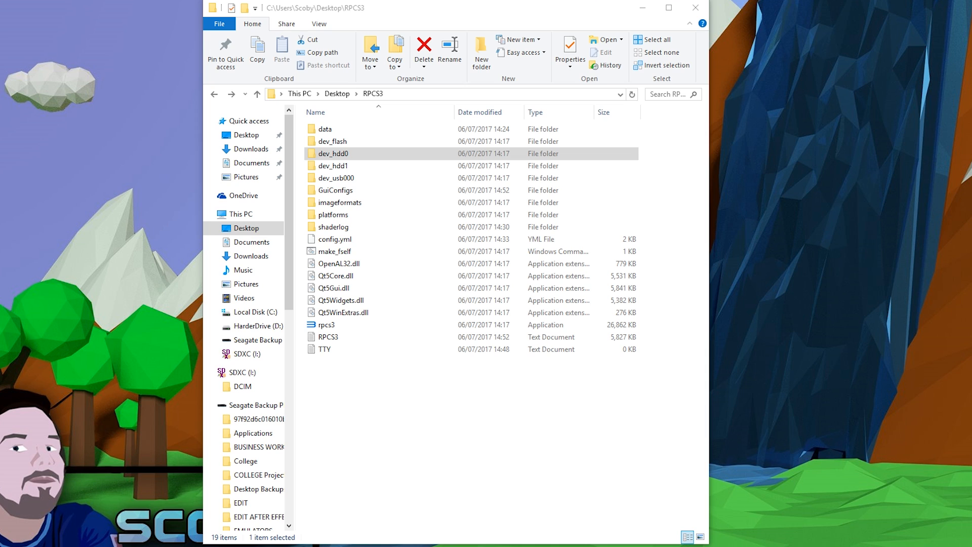
mouse_move(379, 128)
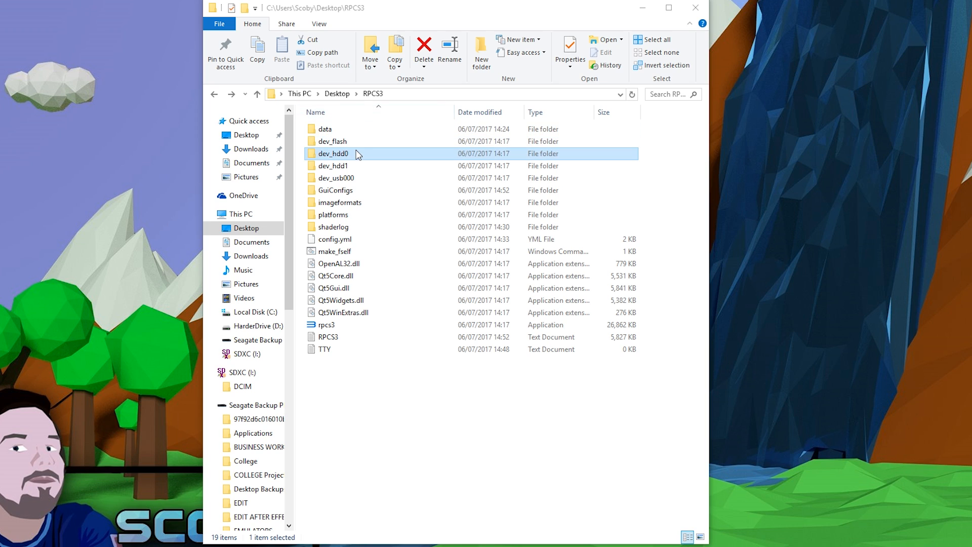
mouse_move(352, 155)
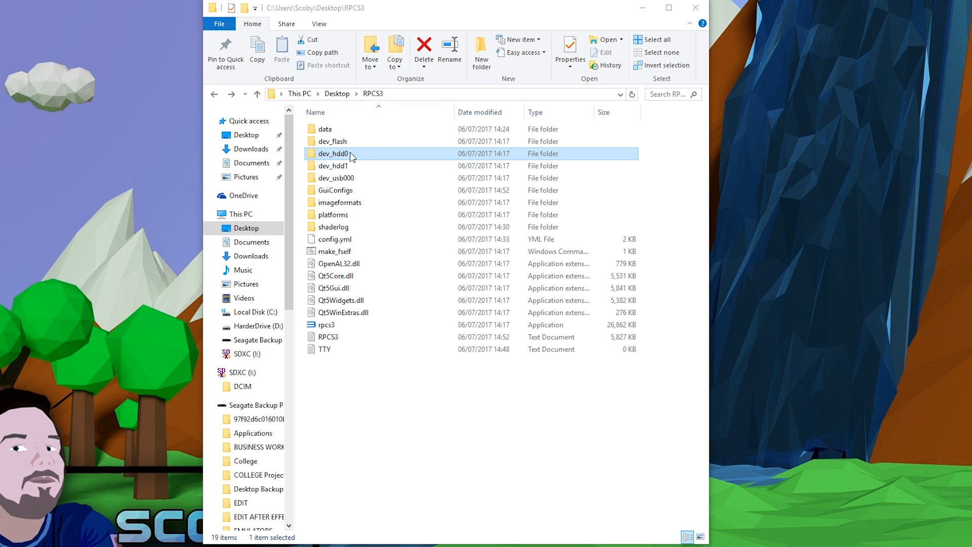
- Browse dev_hdd0\game, look inside the NPUB31235 Dragon's Crown folder, and return to the game listing
double_click(334, 153)
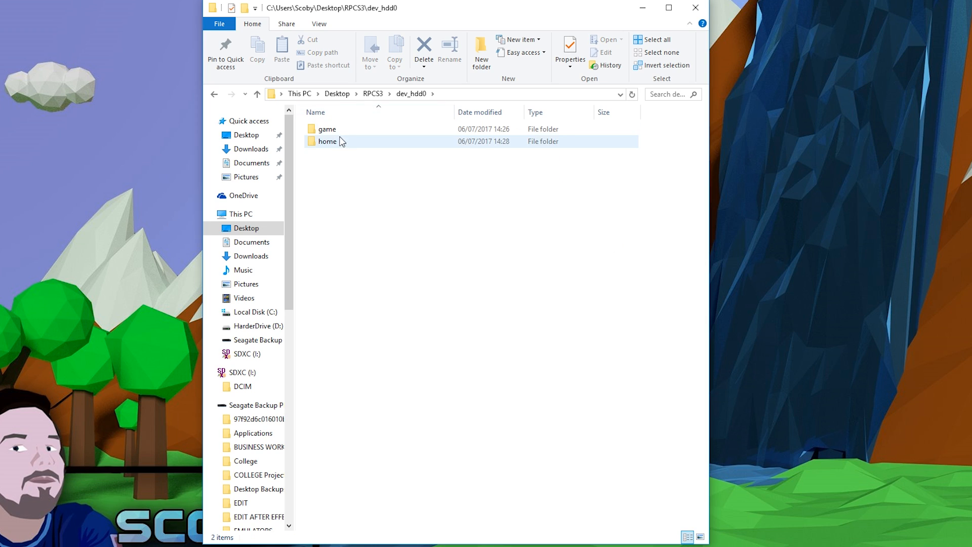
double_click(327, 128)
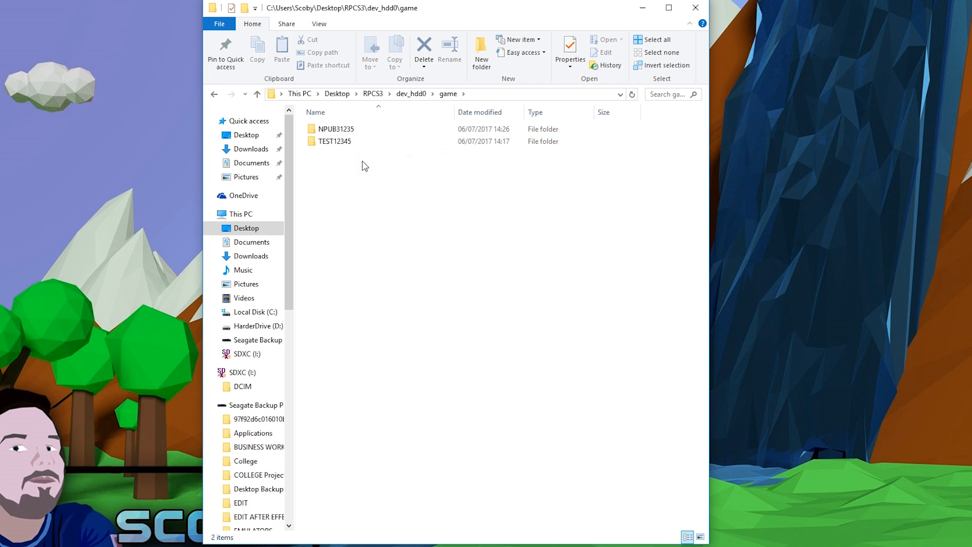
mouse_move(339, 165)
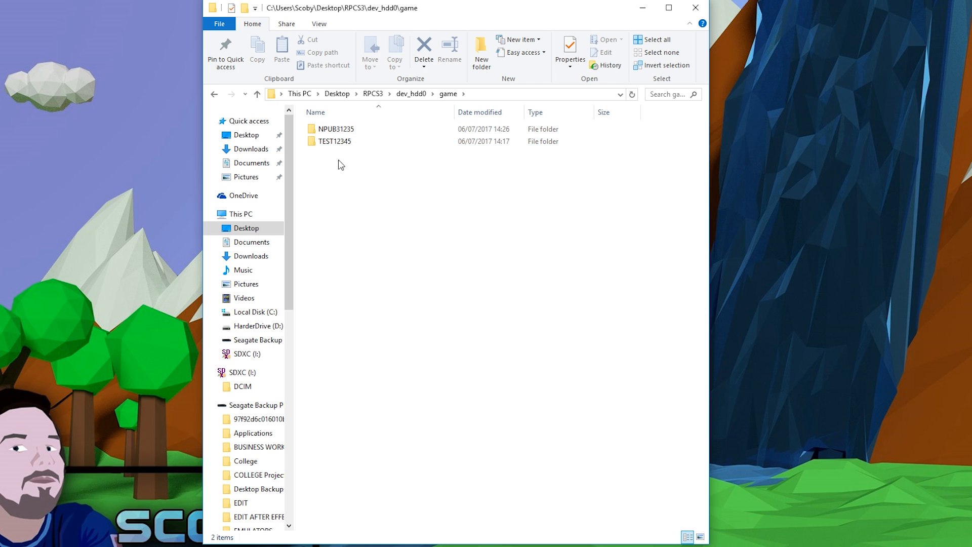
mouse_move(368, 189)
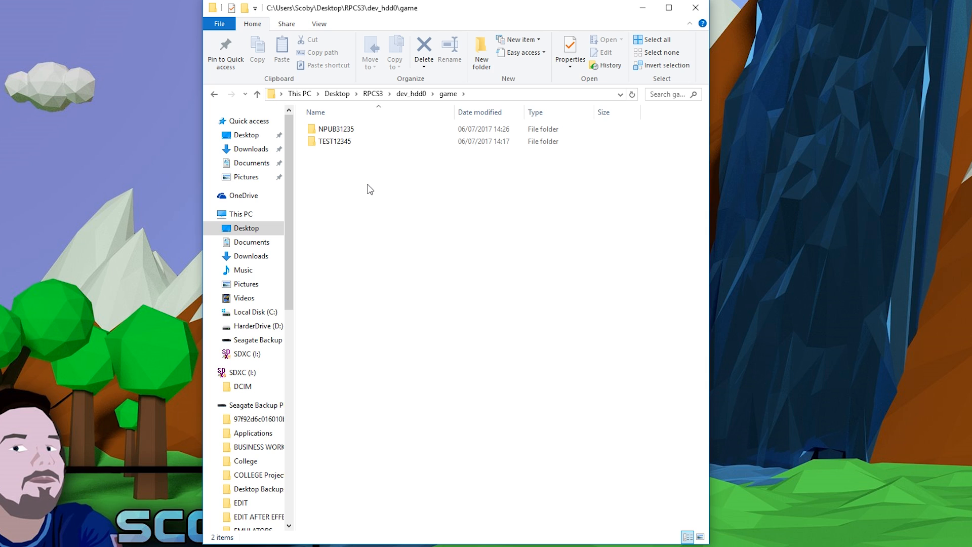
mouse_move(335, 128)
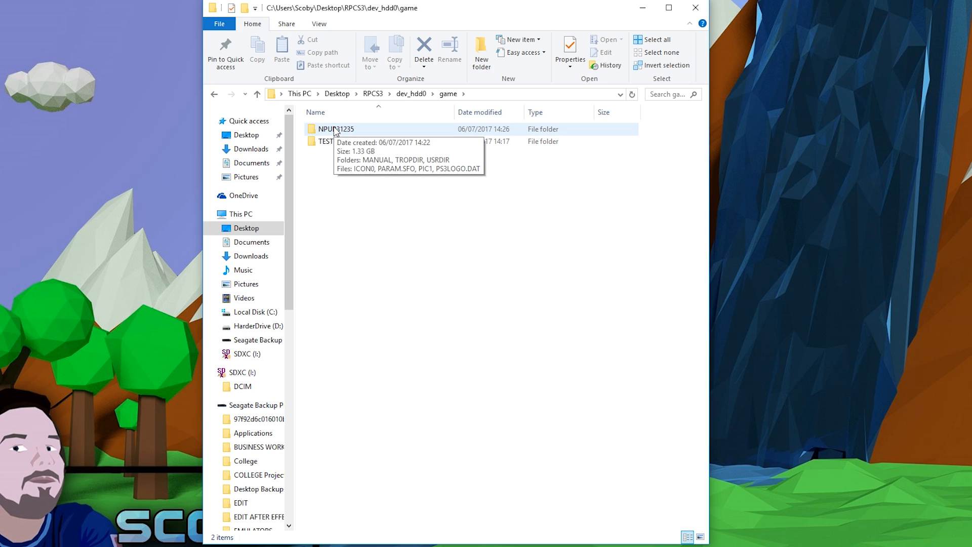
double_click(337, 128)
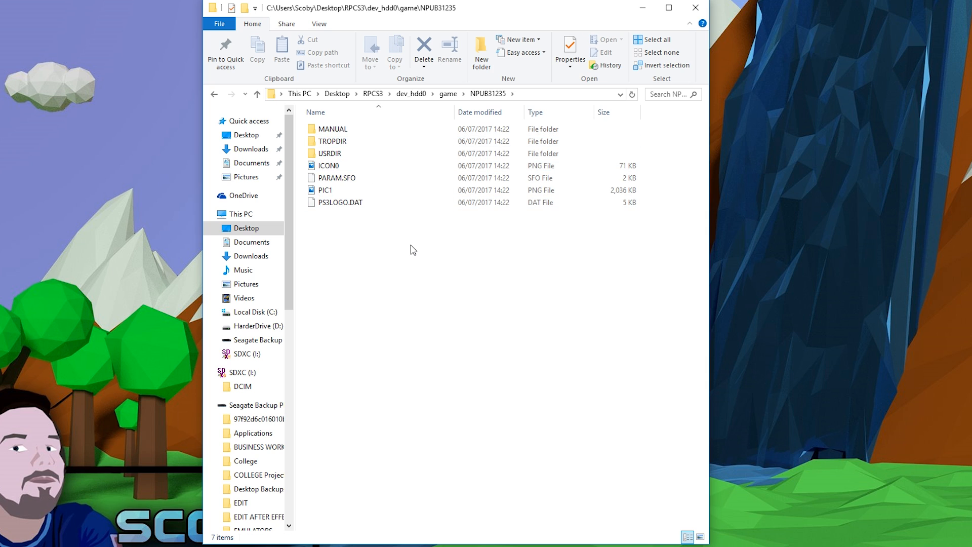
mouse_move(385, 255)
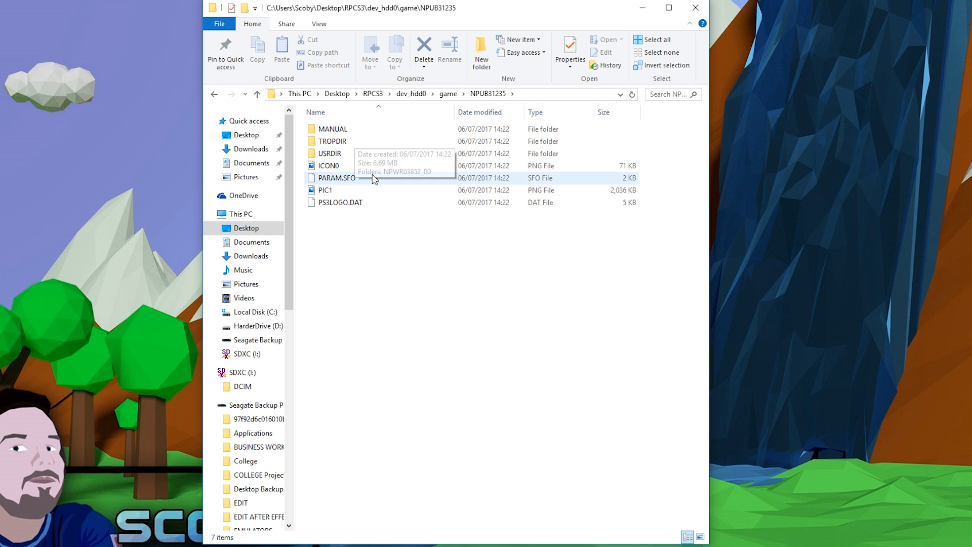
left_click(256, 94)
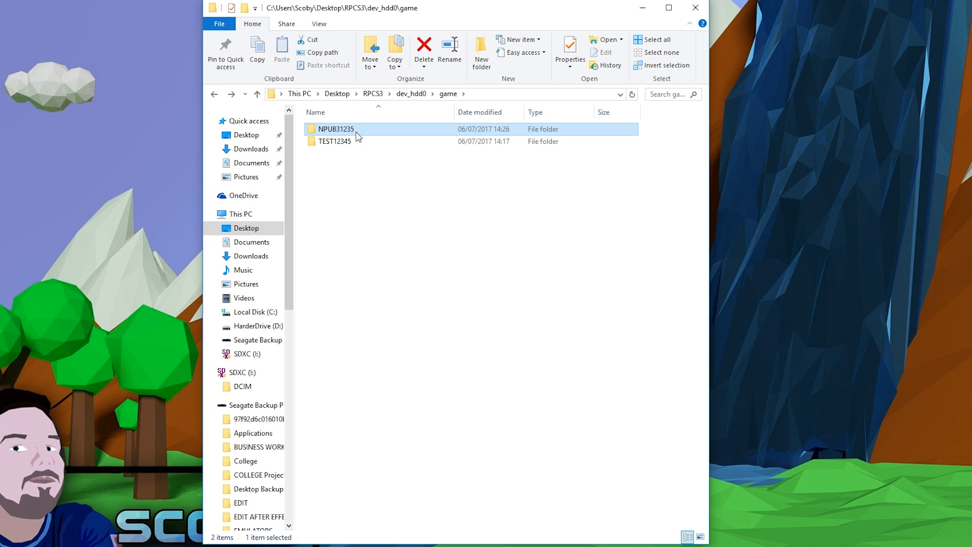
mouse_move(338, 134)
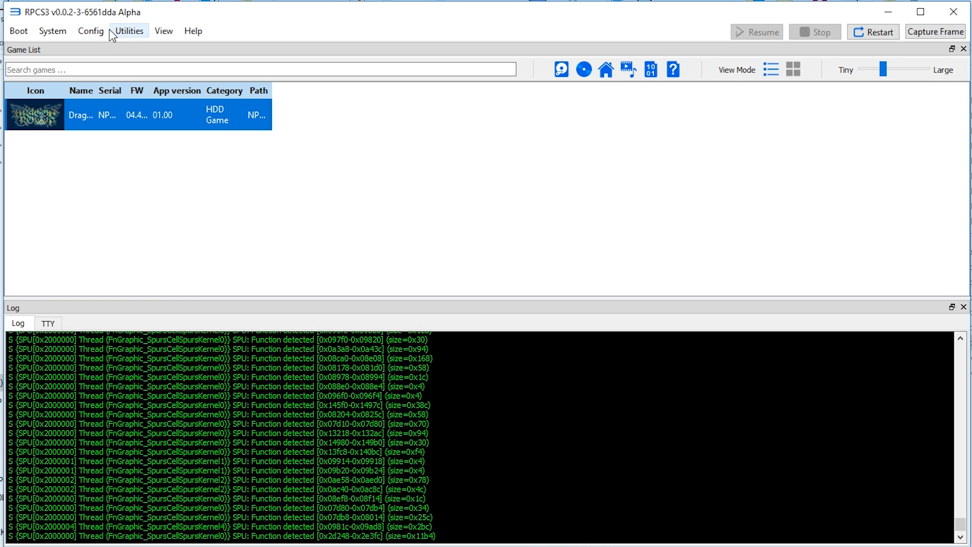
- Bring up the emulator Settings dialog from the Config menu, showing the Core decoder options
left_click(90, 31)
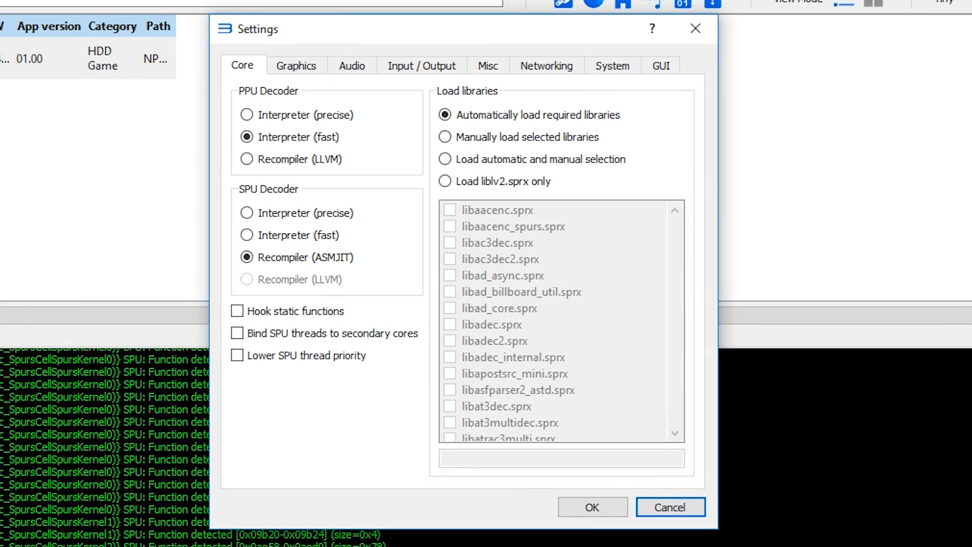
left_click(247, 136)
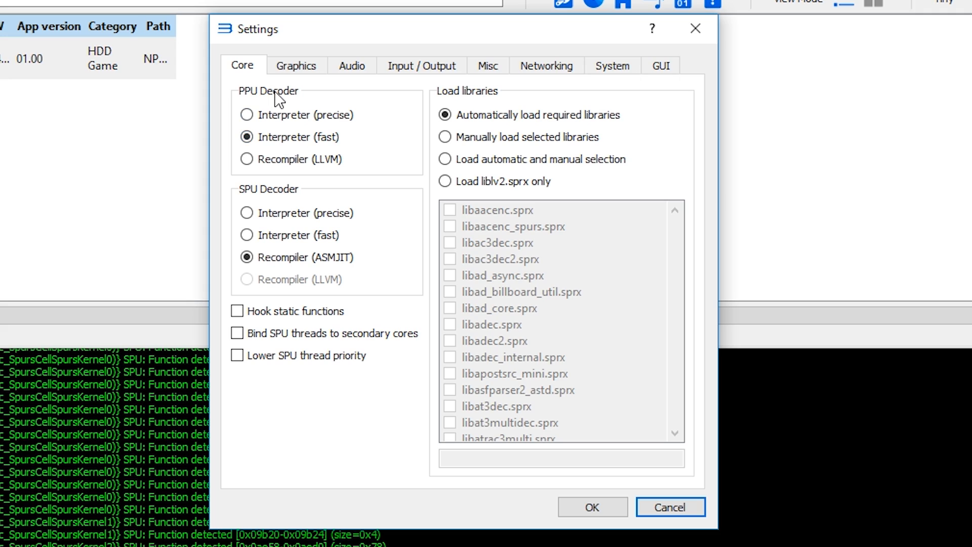
mouse_move(256, 206)
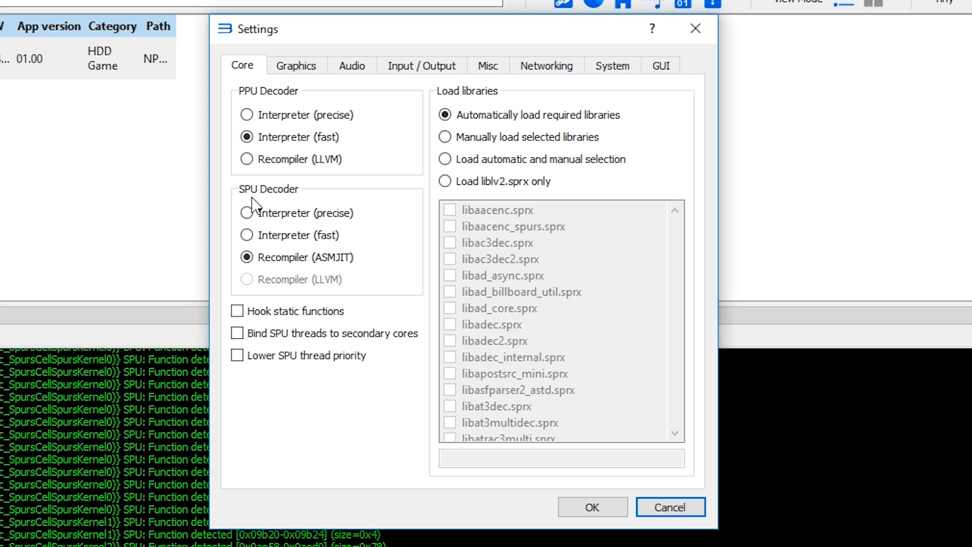
mouse_move(509, 123)
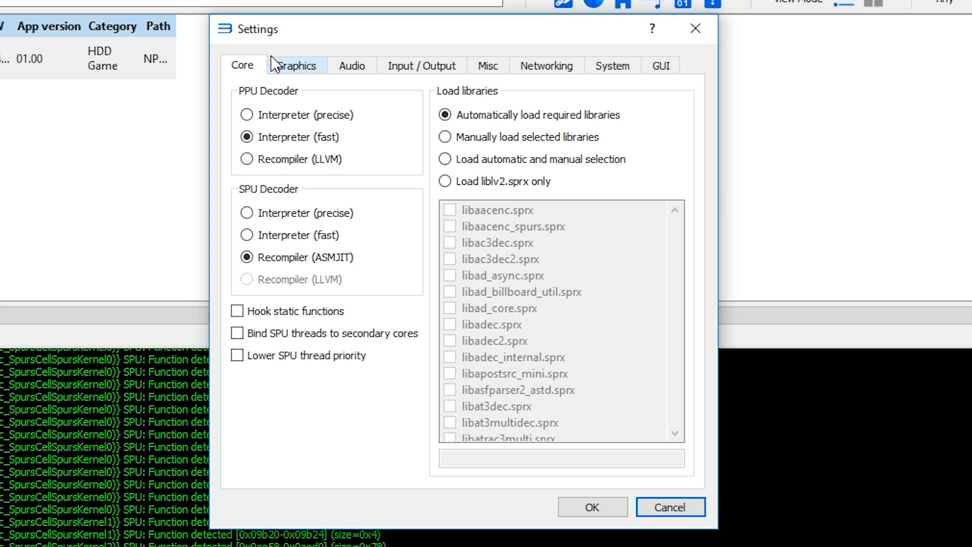
- Try the Vulkan renderer in Graphics, then leave it on OpenGL at 1280x720 and move to Audio
left_click(296, 64)
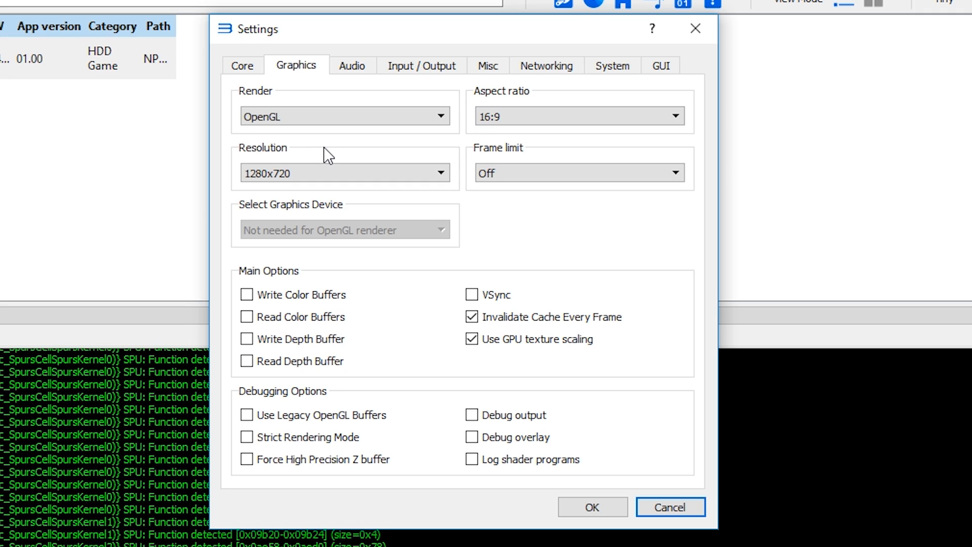
left_click(344, 115)
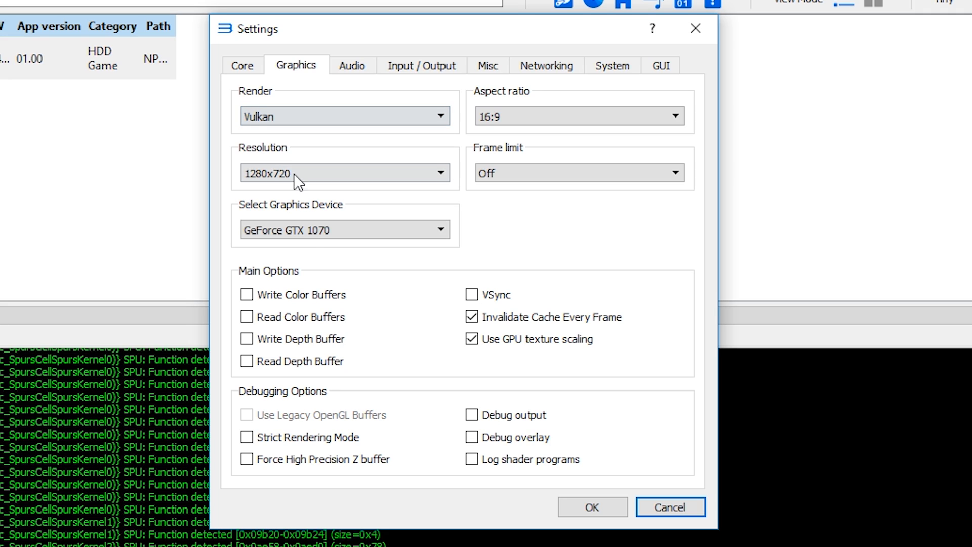
left_click(344, 230)
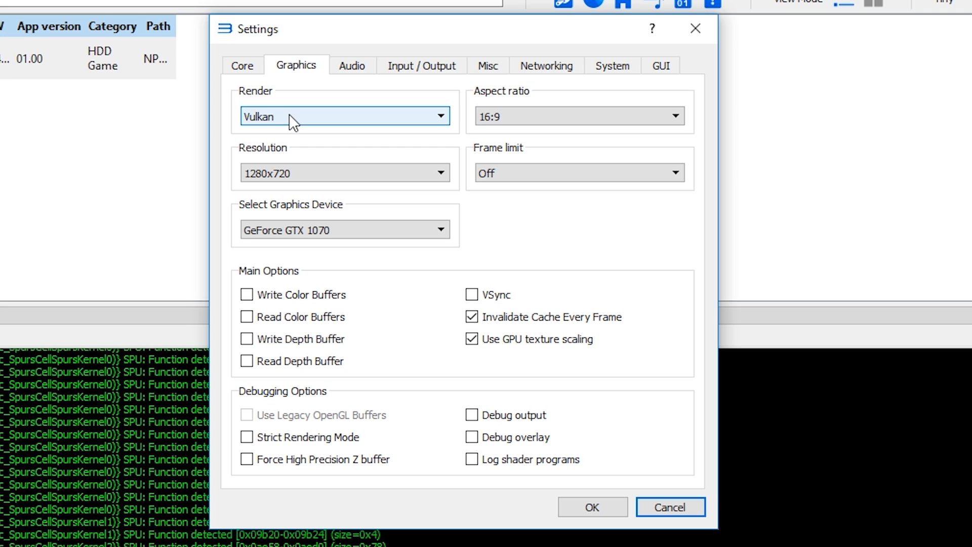
mouse_move(586, 186)
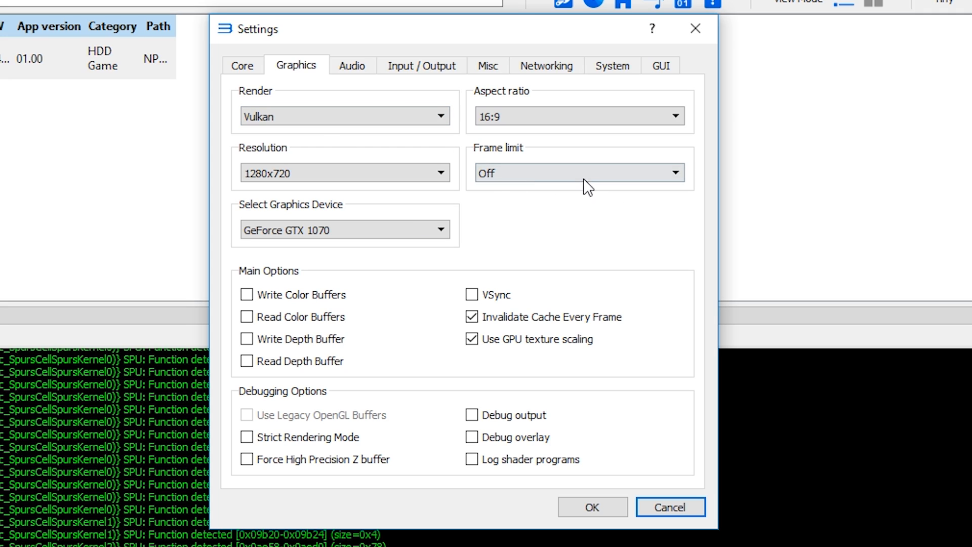
mouse_move(568, 250)
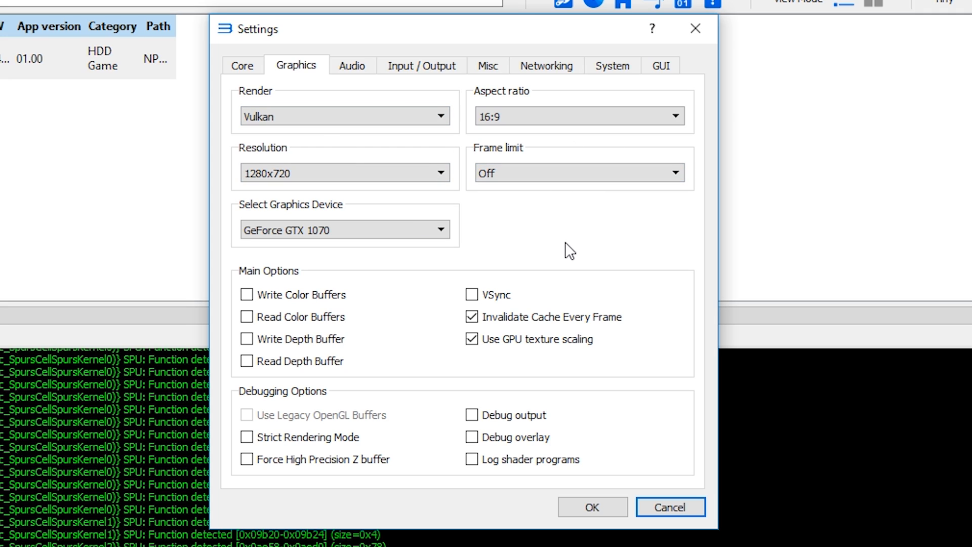
left_click(345, 230)
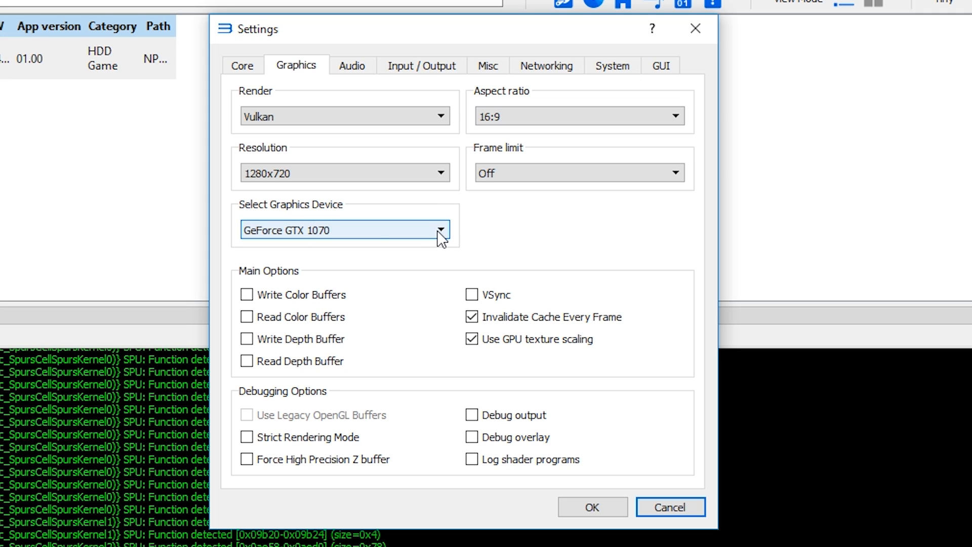
left_click(343, 116)
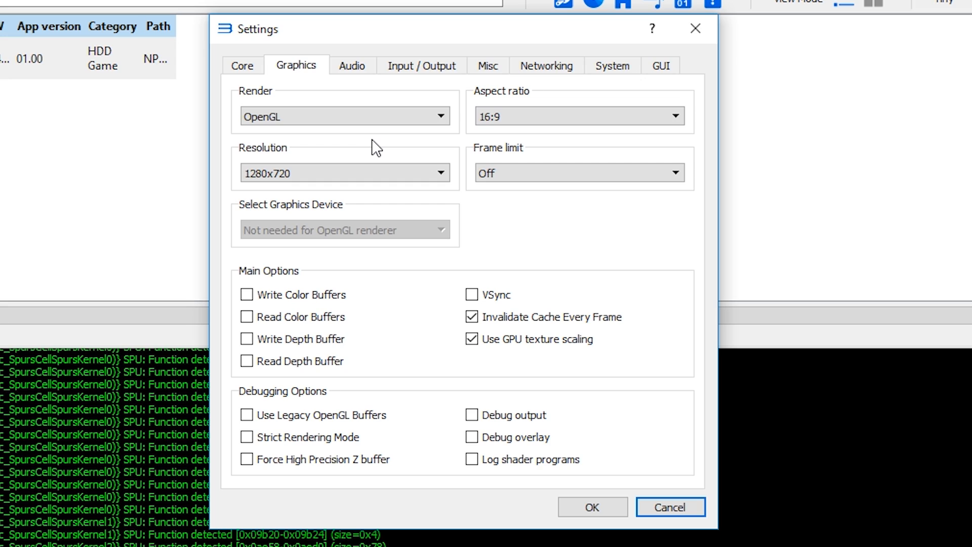
left_click(351, 65)
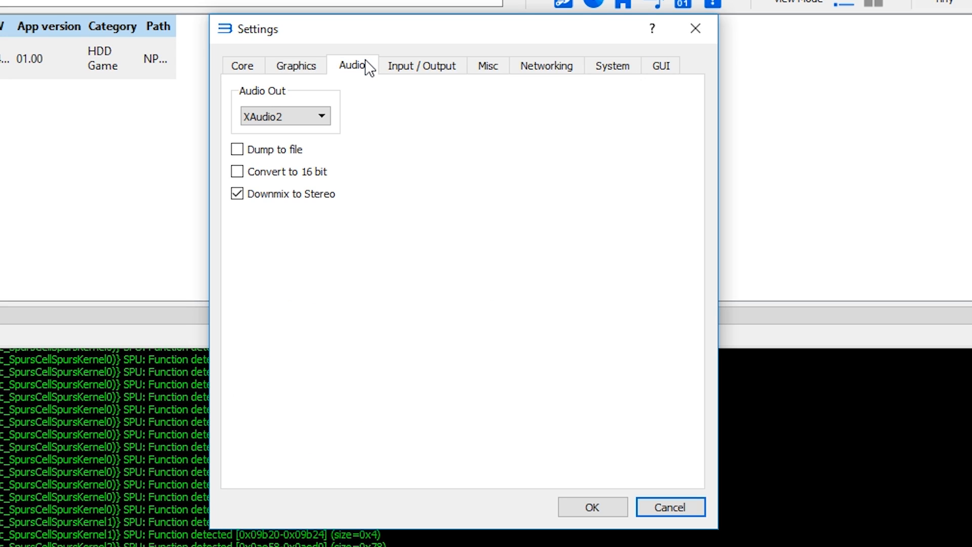
- Leave Audio Out unchanged, then set the System language from Japanese to English (US)
left_click(285, 116)
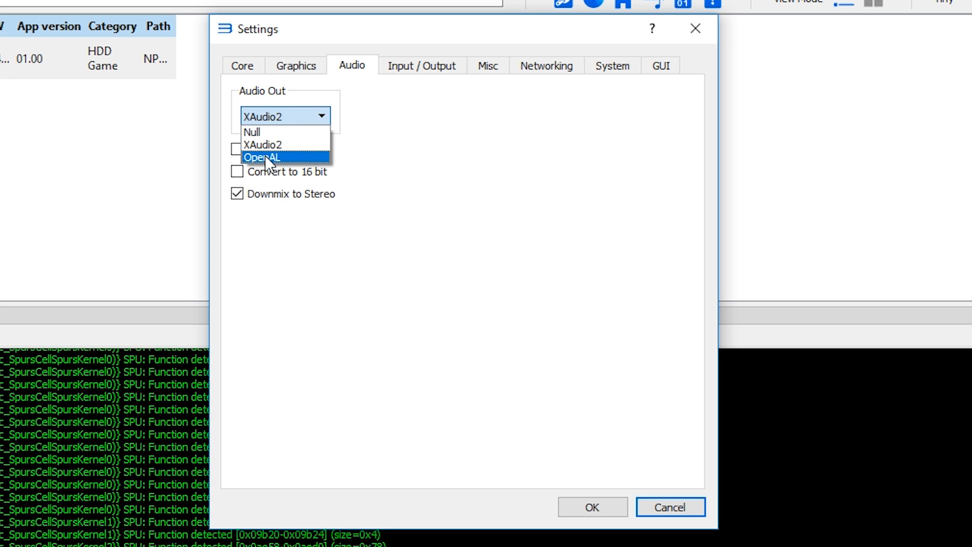
mouse_move(383, 92)
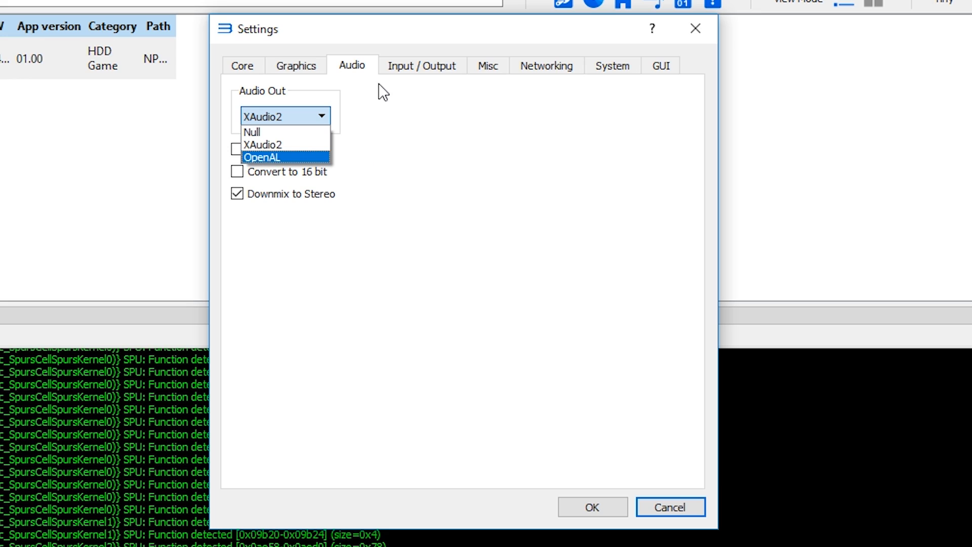
left_click(421, 65)
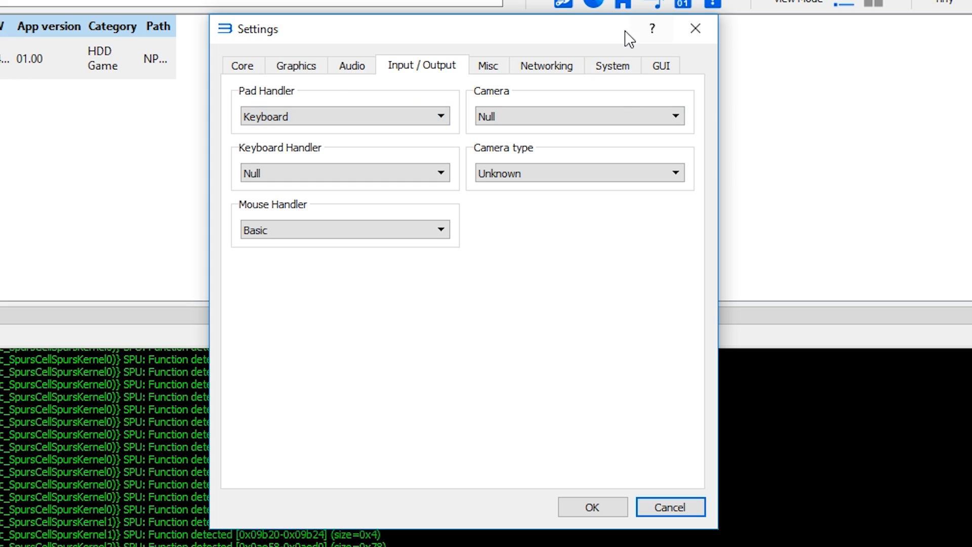
left_click(611, 64)
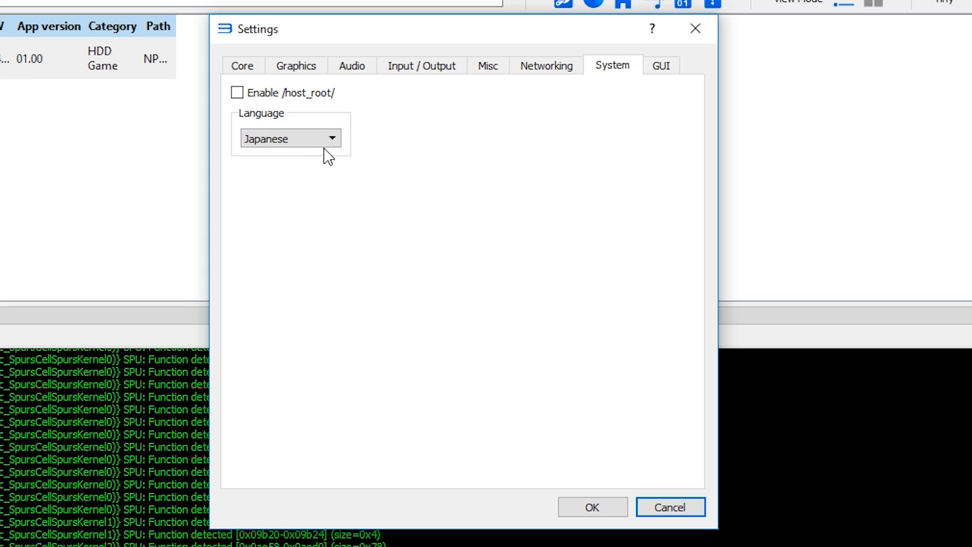
left_click(290, 138)
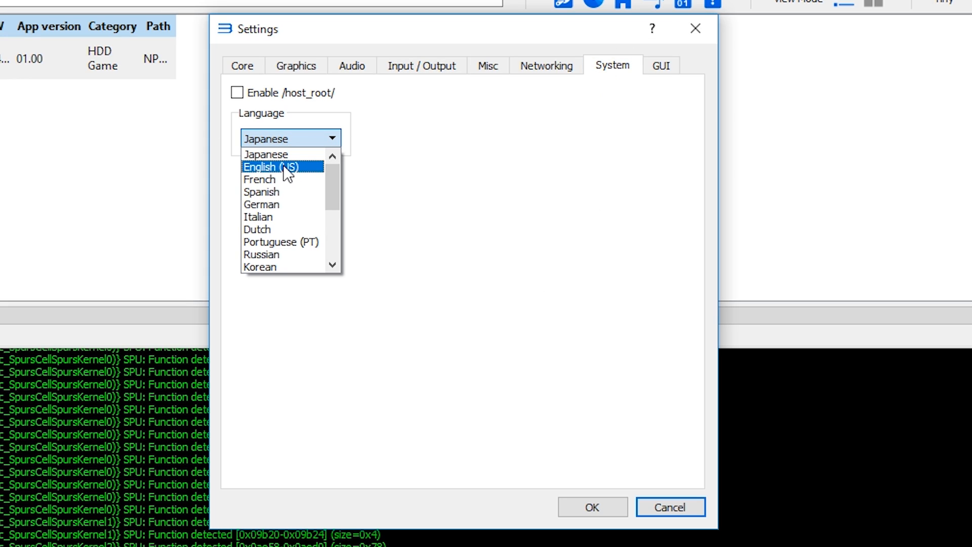
left_click(282, 166)
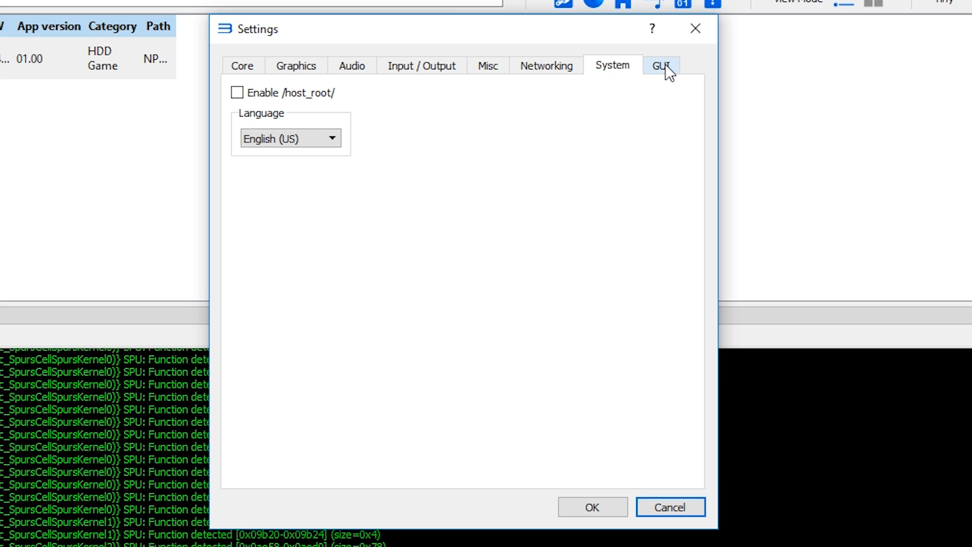
mouse_move(321, 107)
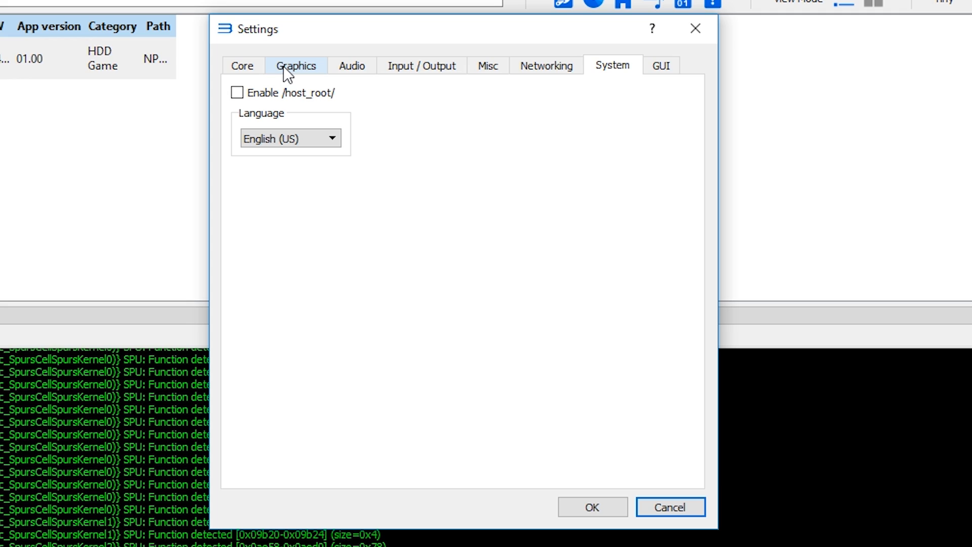
- Revisit Graphics and Audio, keeping XAudio2 as the audio output
left_click(295, 65)
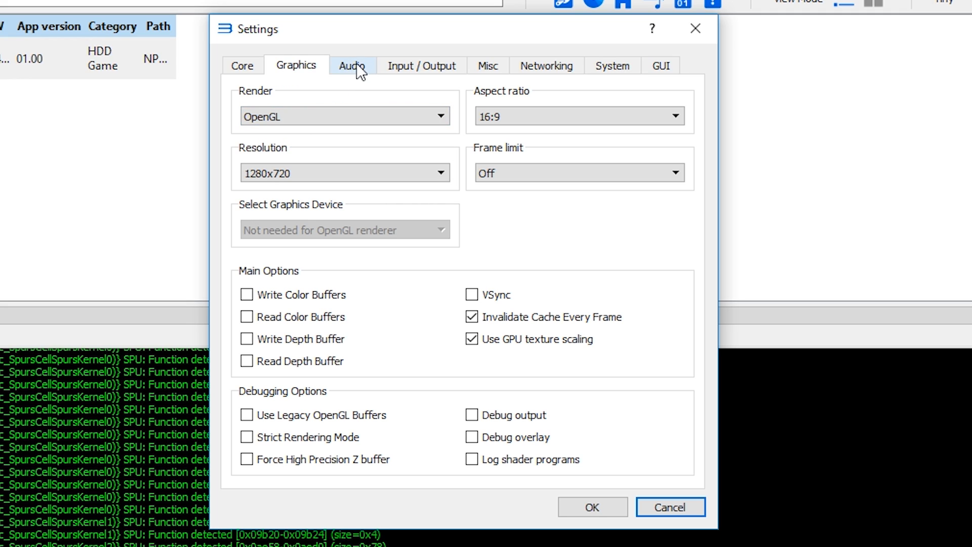
left_click(351, 65)
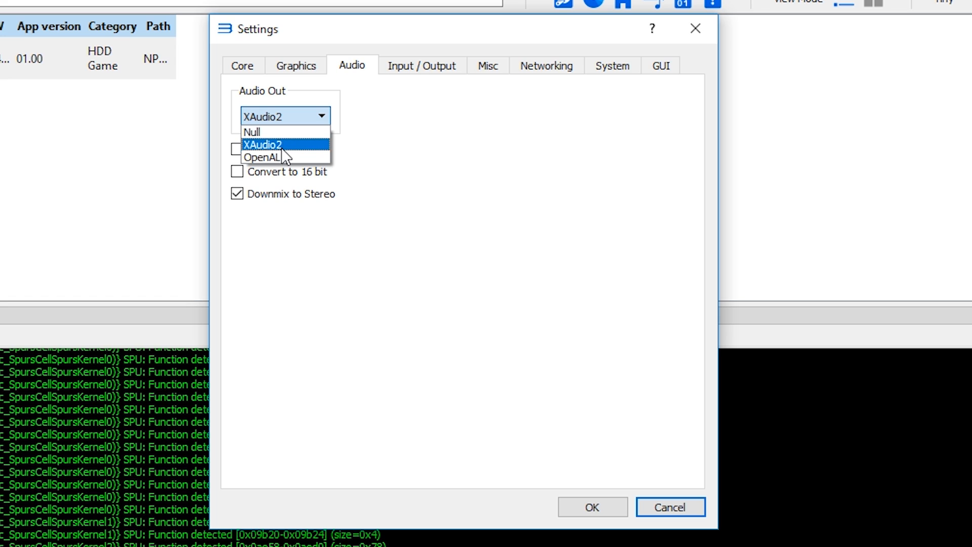
left_click(279, 145)
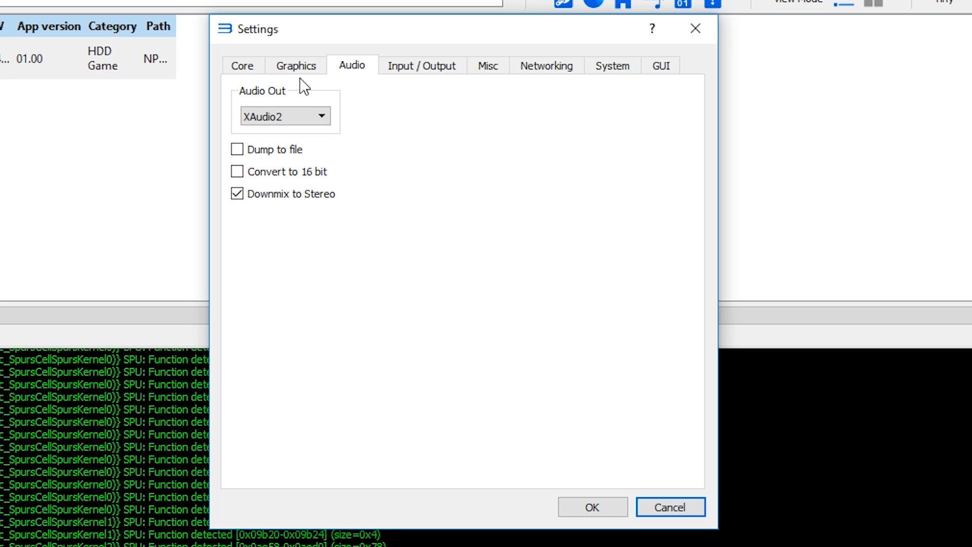
left_click(242, 65)
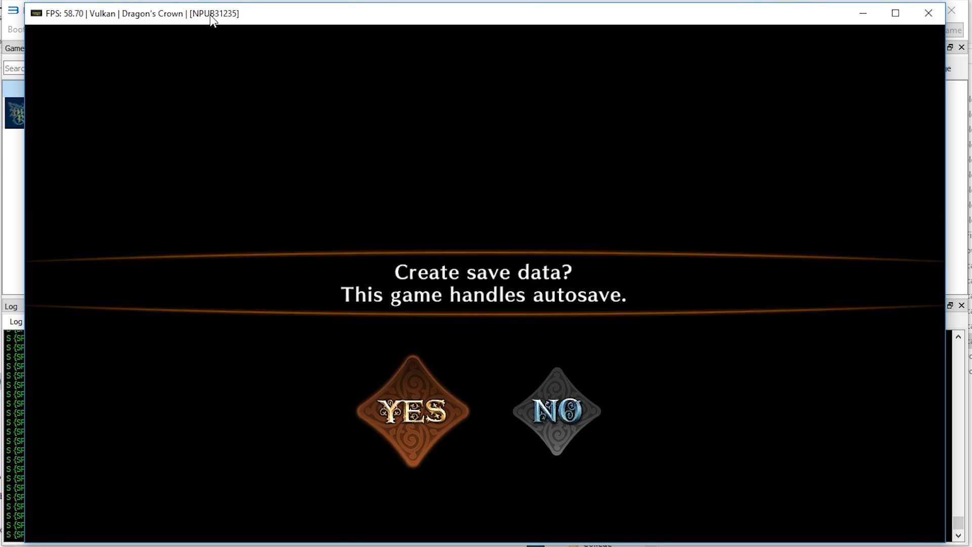
- Accept the Create save data prompt so Dragon's Crown runs on under Vulkan
left_click(410, 412)
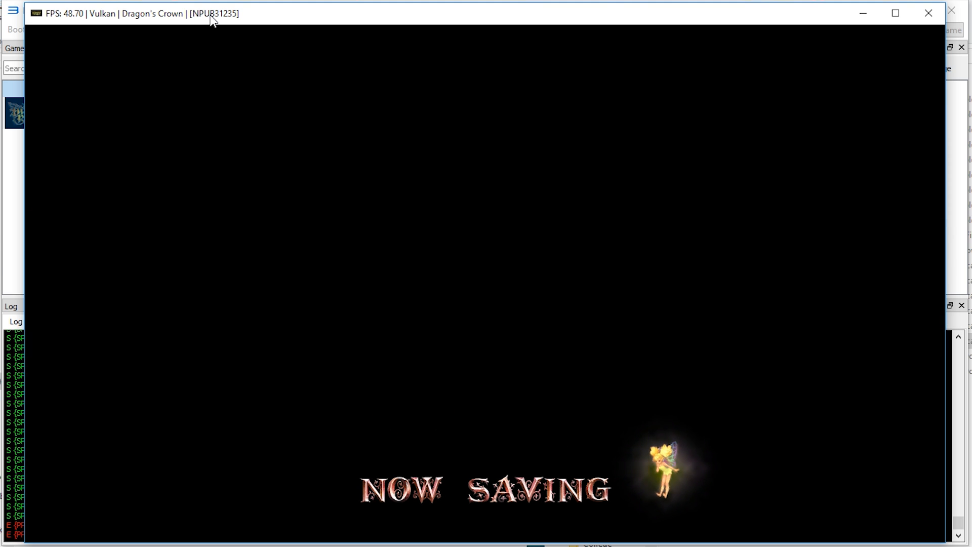